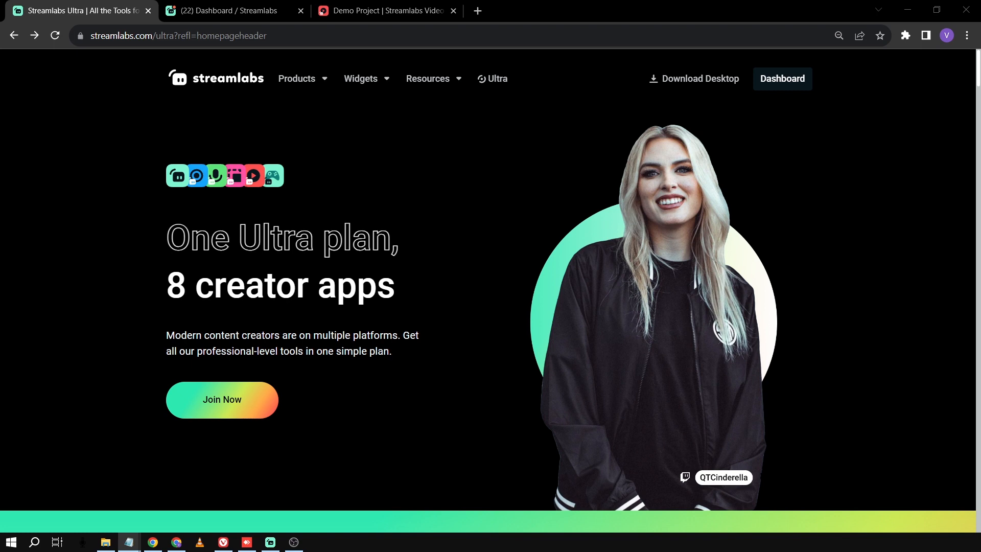
mouse_move(174, 372)
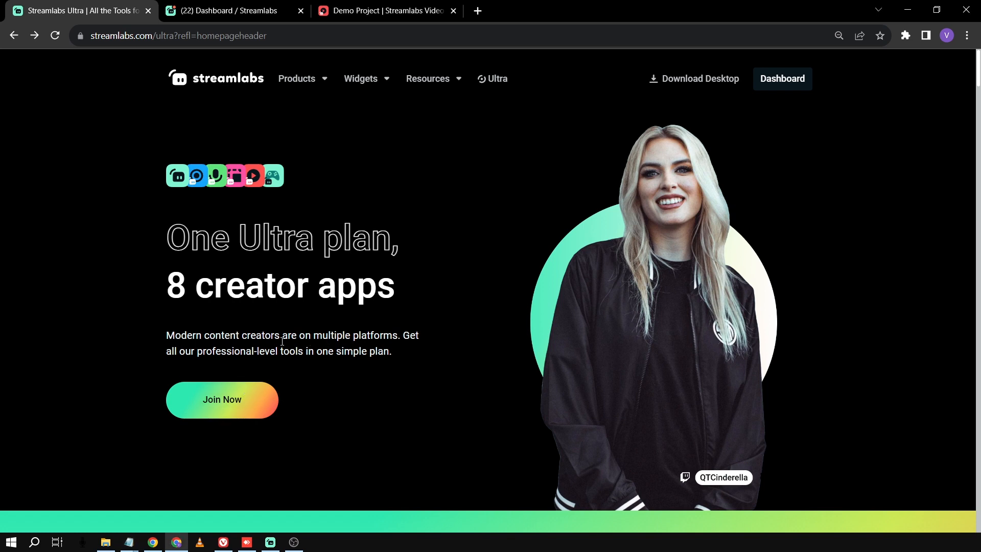
Join Streamlabs Ultra and review the welcome page's unlocked premium features and apps list.
left_click(222, 399)
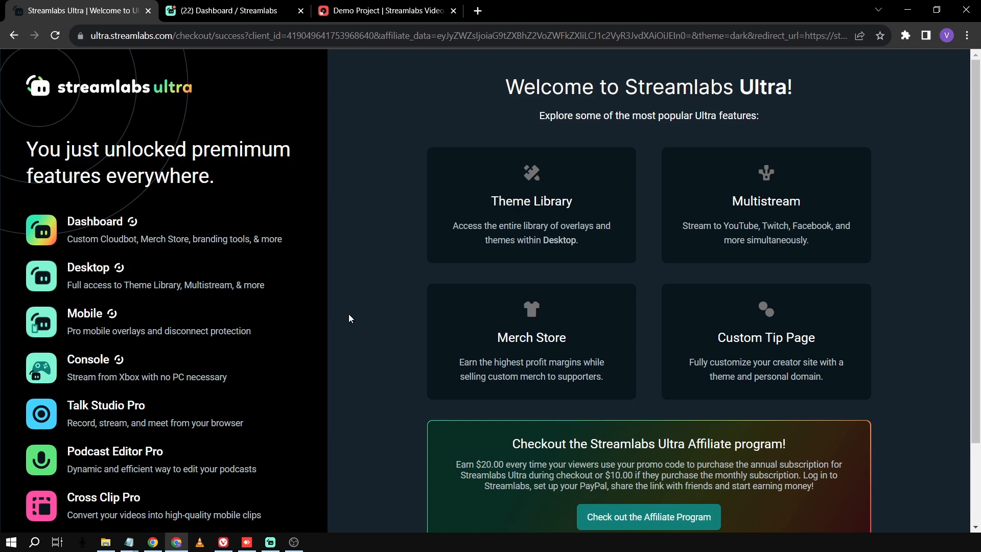
mouse_move(288, 156)
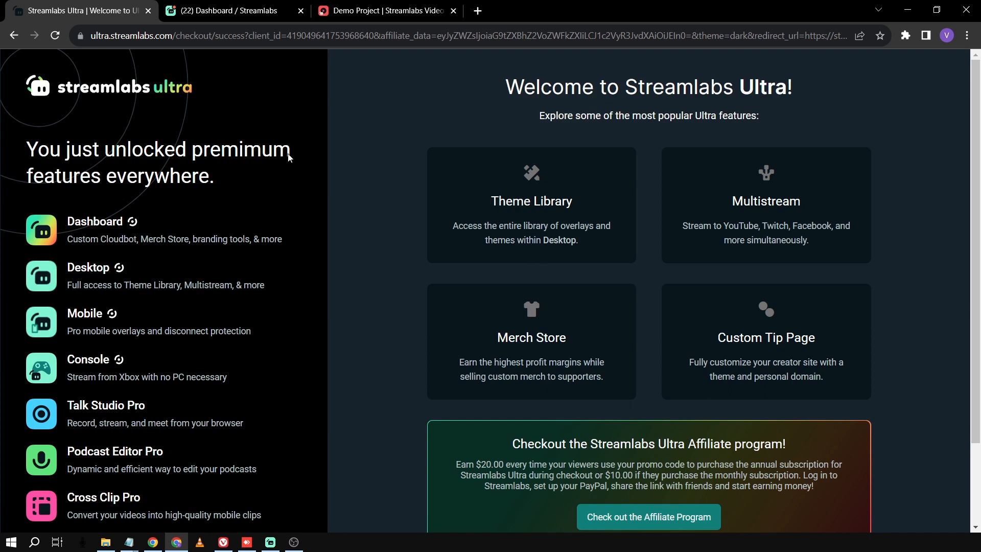
mouse_move(273, 278)
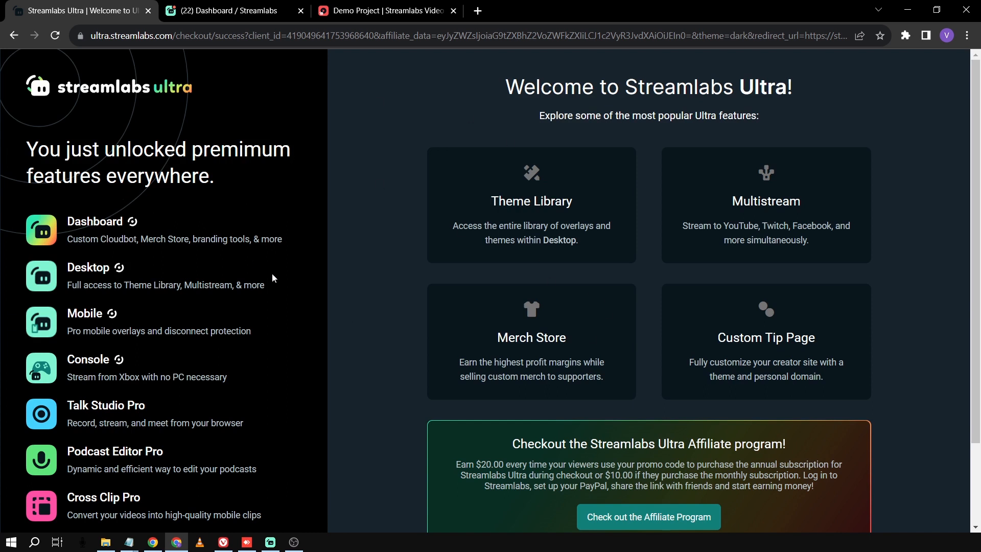
mouse_move(226, 186)
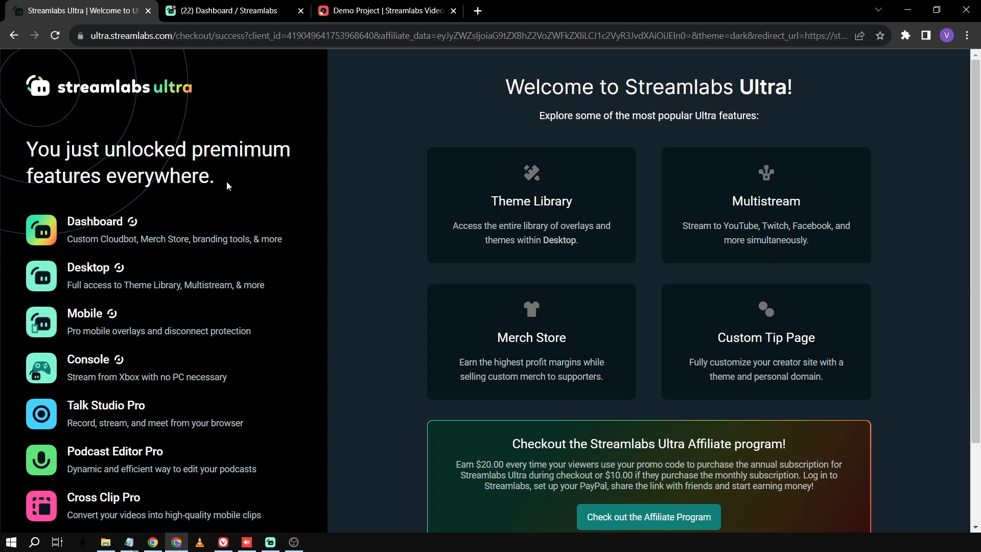
left_click_drag(27, 148, 227, 186)
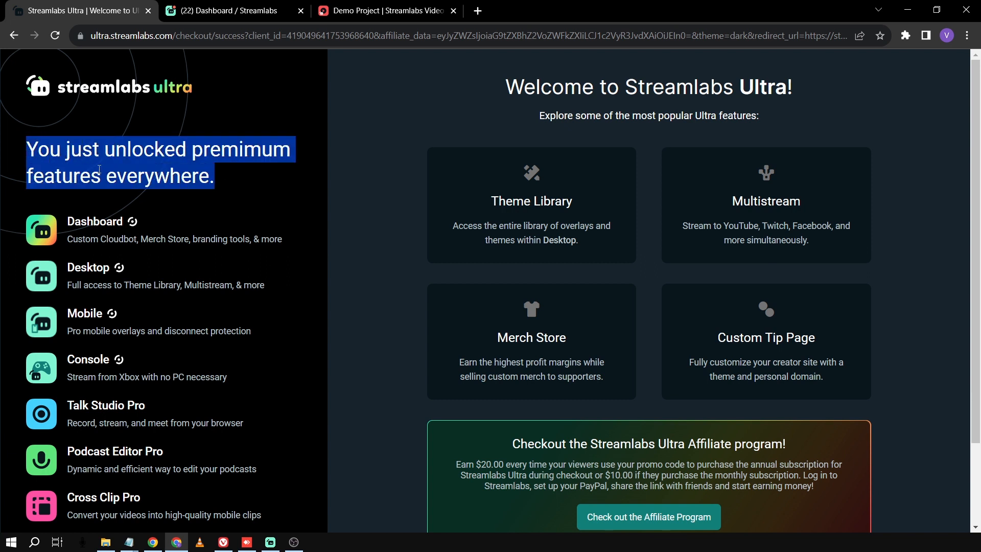
scroll("down", 3)
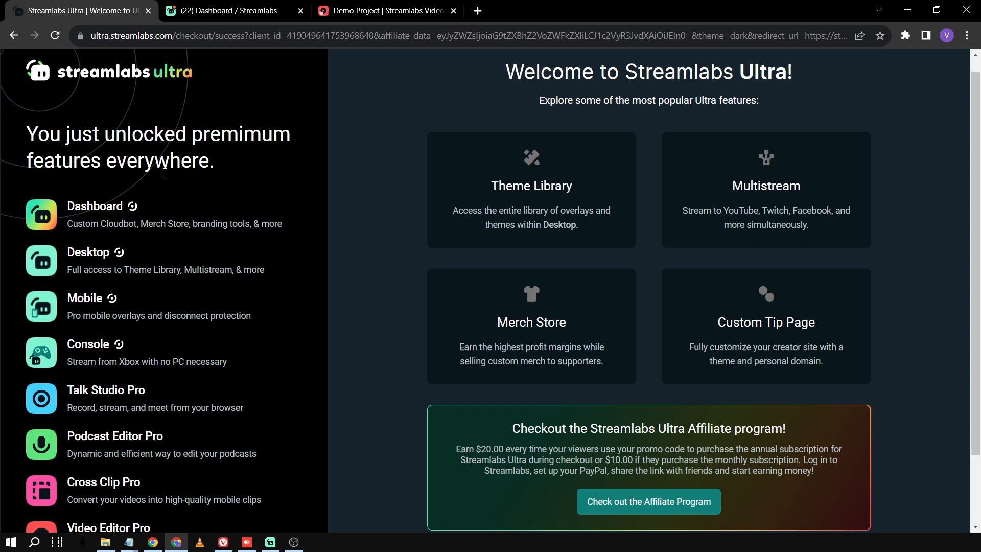
scroll("down", 3)
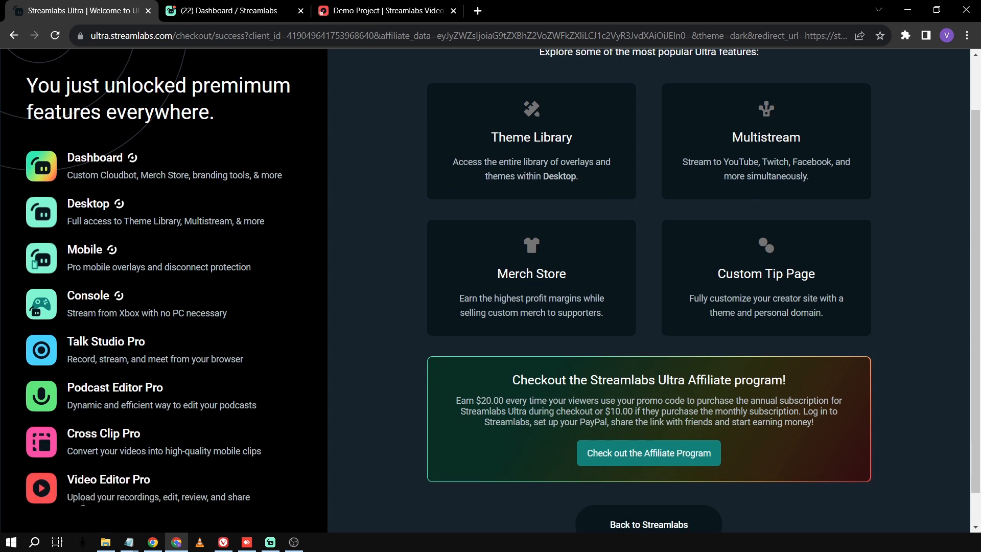
mouse_move(151, 445)
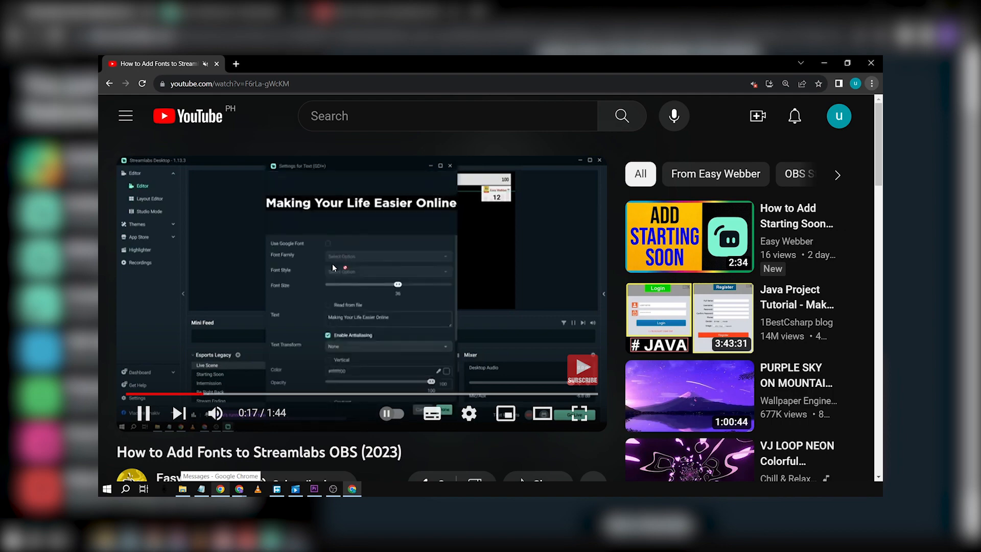
scroll("down", 3)
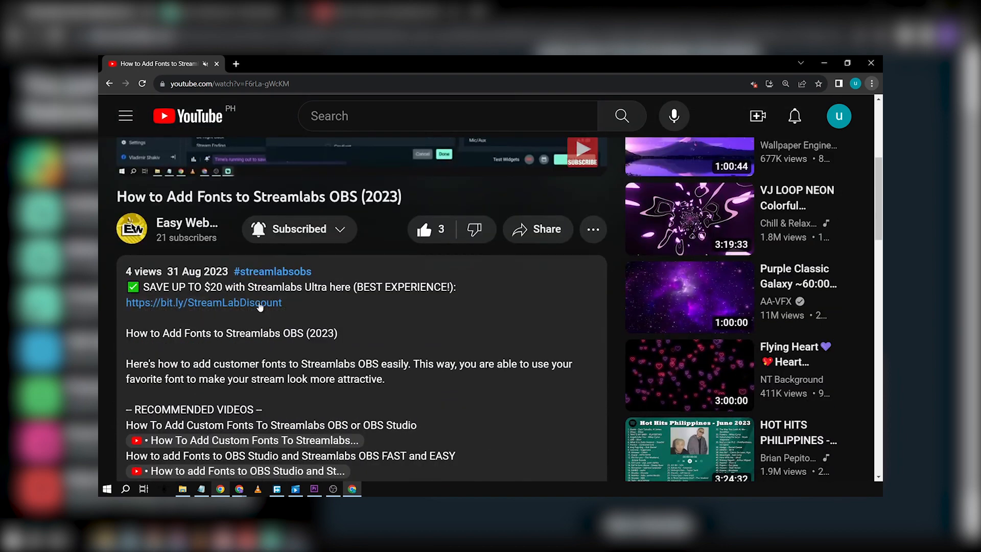
scroll("down", 3)
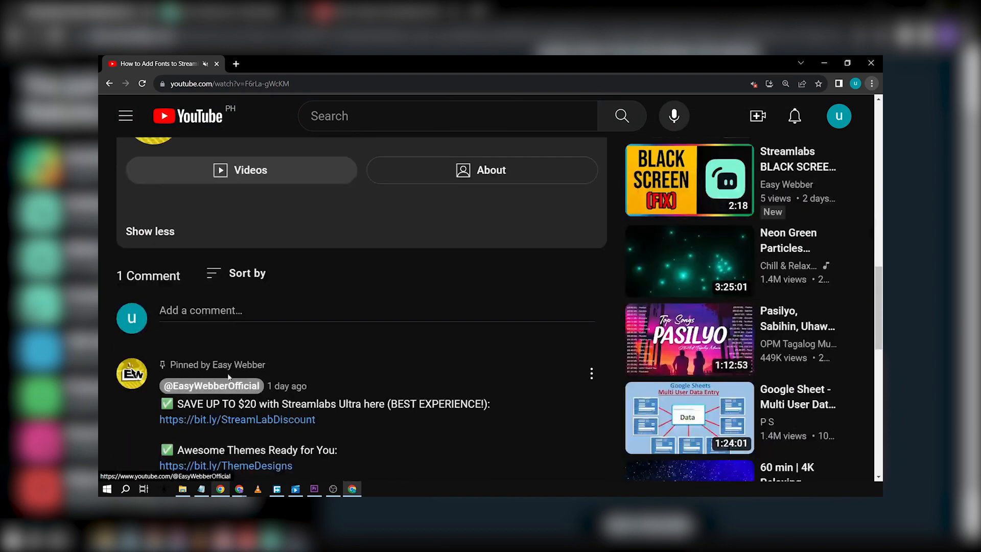
left_click(236, 418)
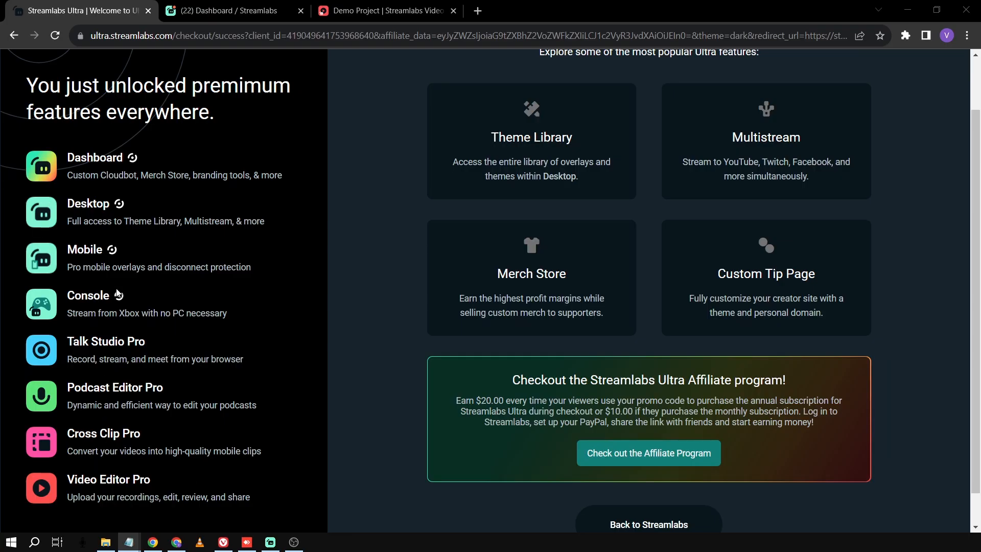
From the Dashboard's products and apps grid, launch the Video Editor.
left_click(225, 10)
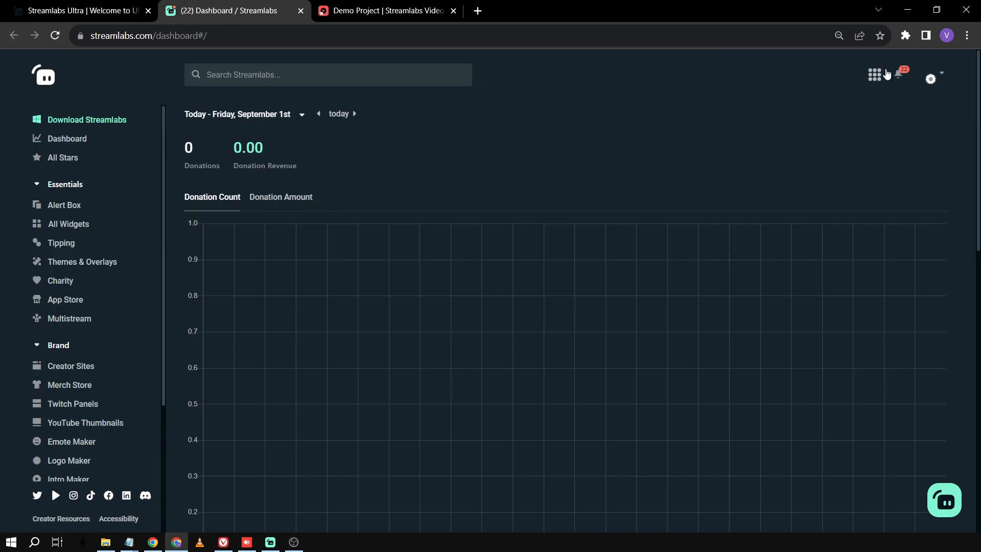
left_click(874, 74)
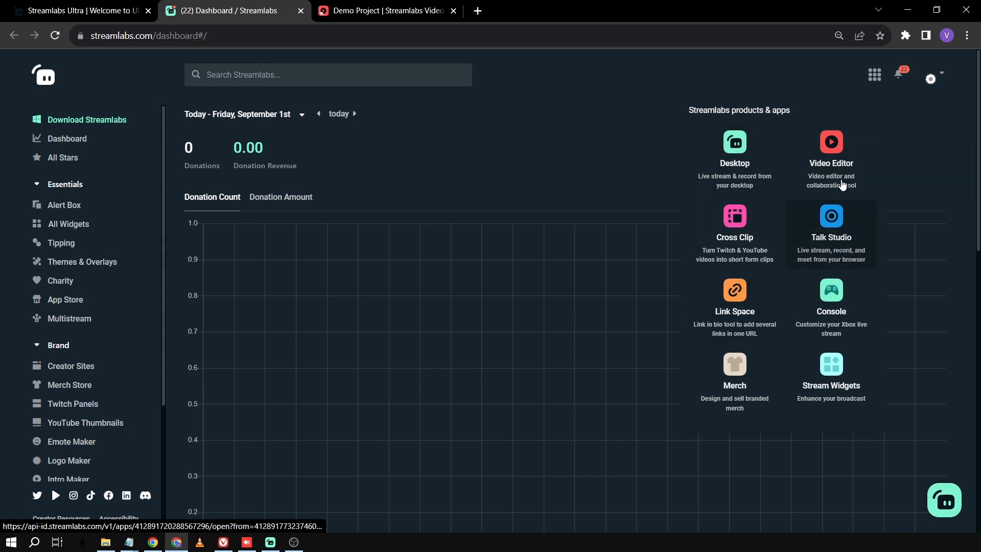
left_click(381, 10)
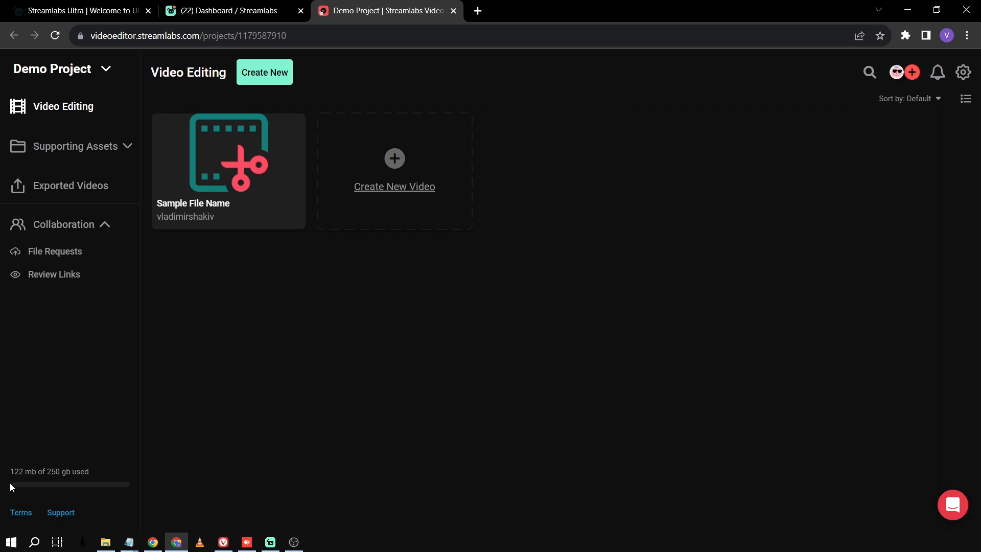
Open the Sample File Name project and browse its stock sounds: alerts, intermissions and transitions.
left_click_drag(29, 471, 114, 471)
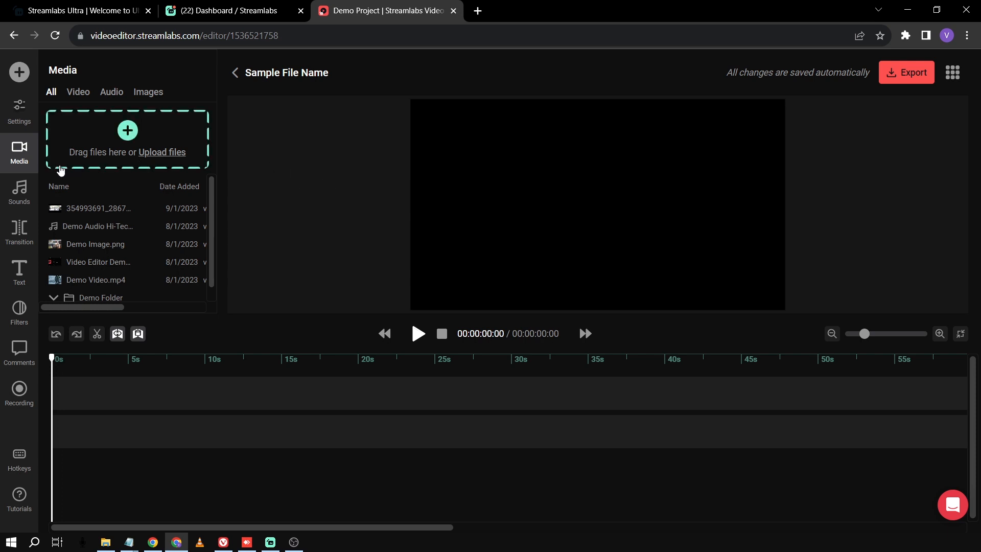
mouse_move(29, 166)
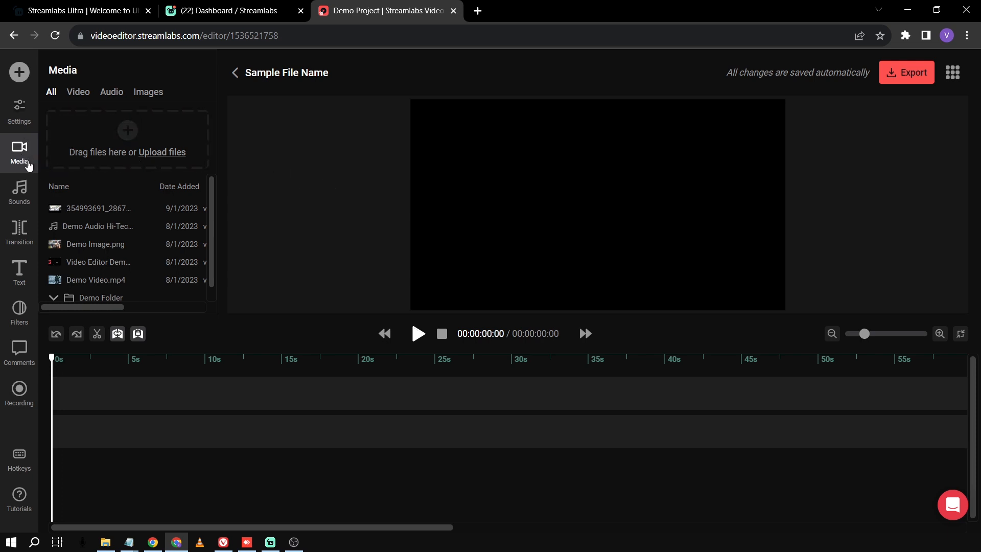
left_click(18, 193)
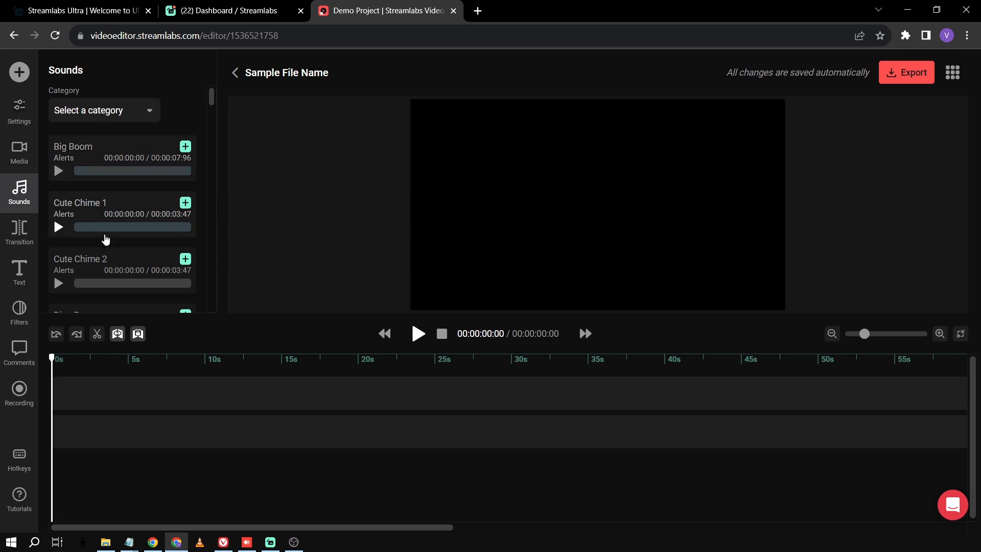
scroll("down", 3)
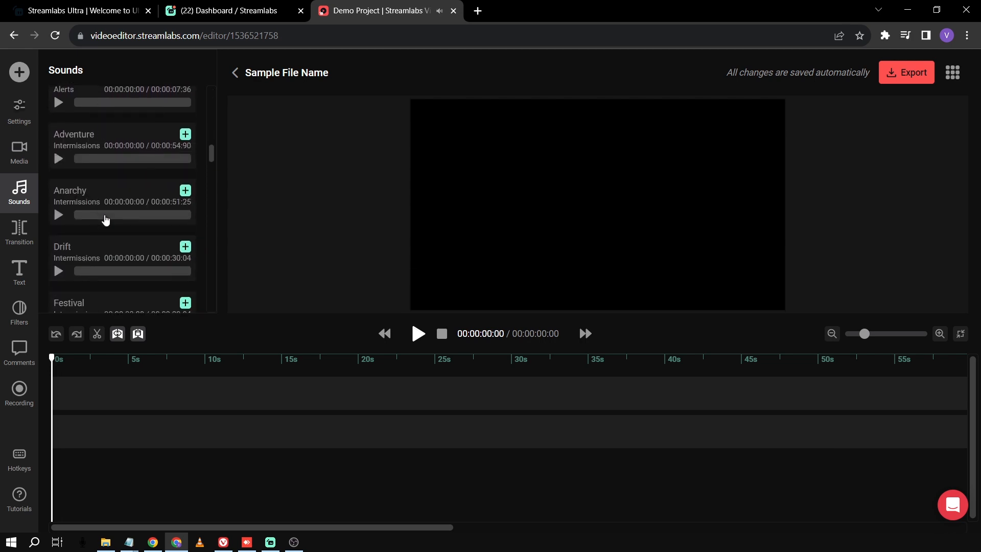
scroll("down", 3)
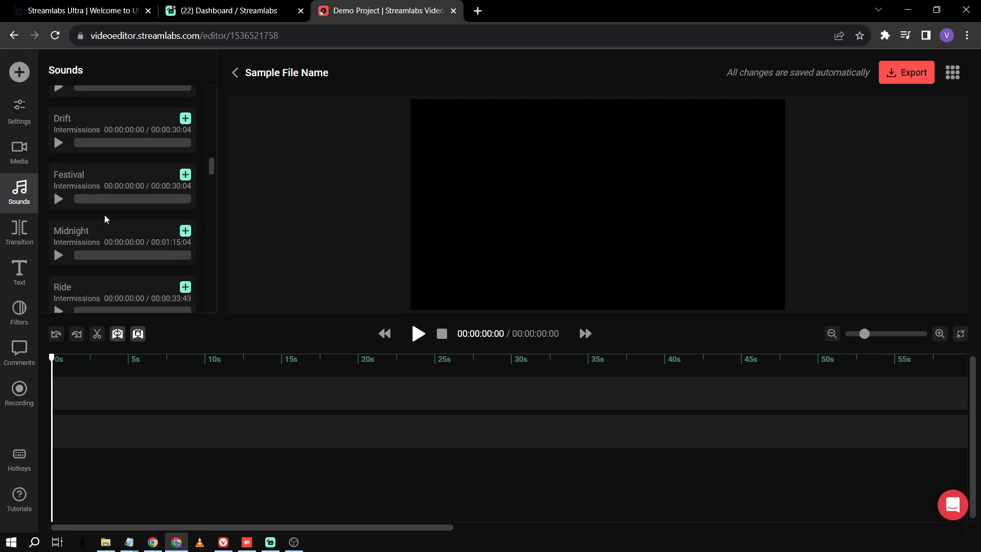
left_click(18, 233)
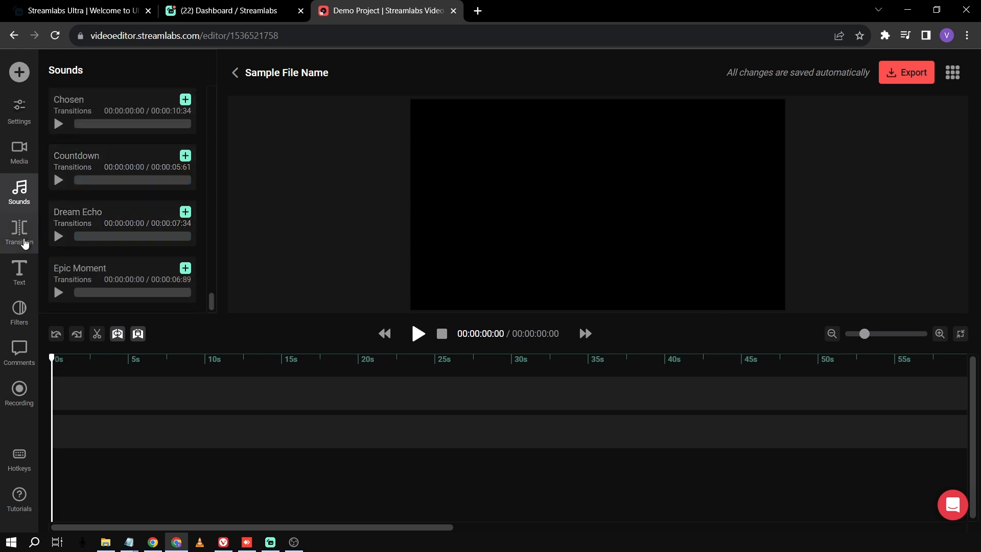
Browse transitions, add a Sample Text title enlarged to font size 170, remove it and show output settings.
left_click(19, 235)
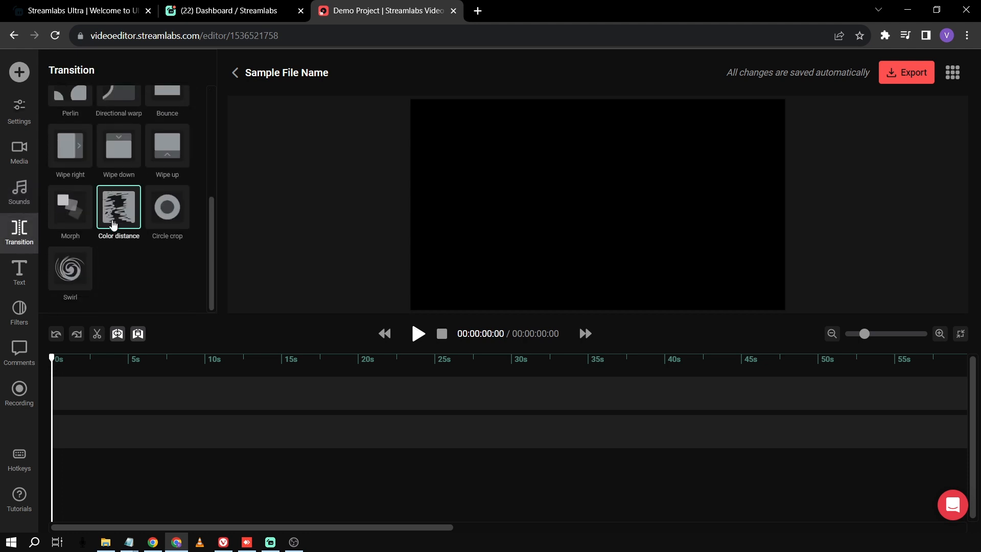
left_click(18, 274)
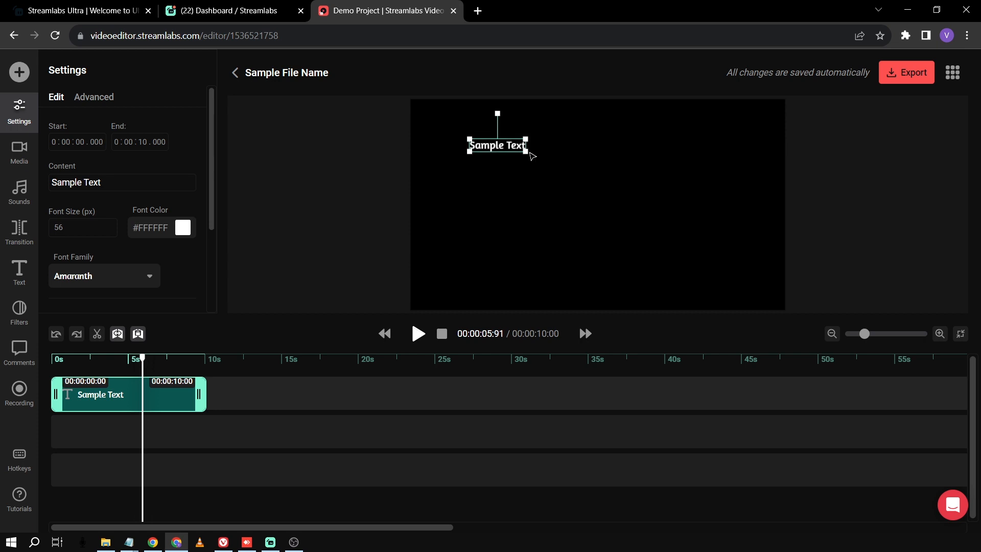
left_click_drag(527, 153, 699, 189)
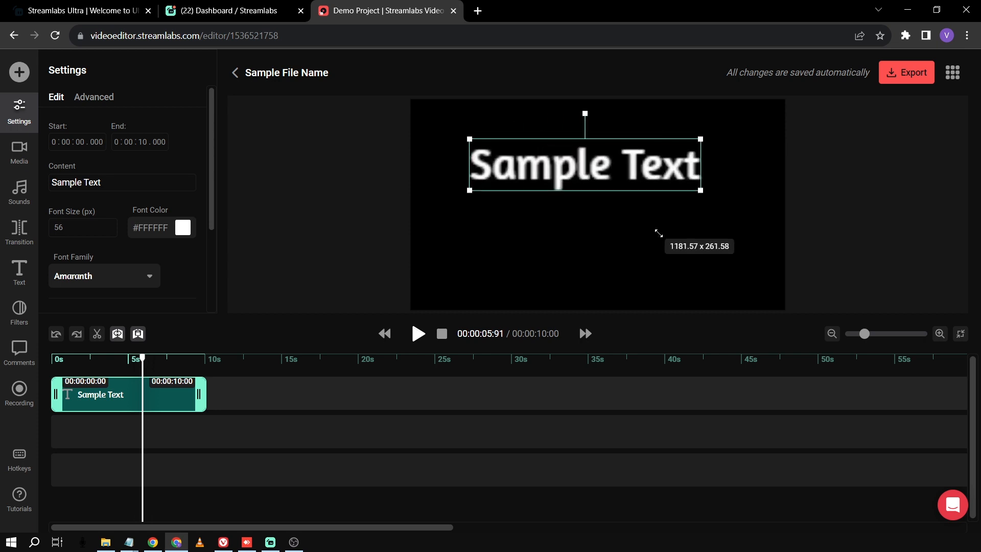
type("170")
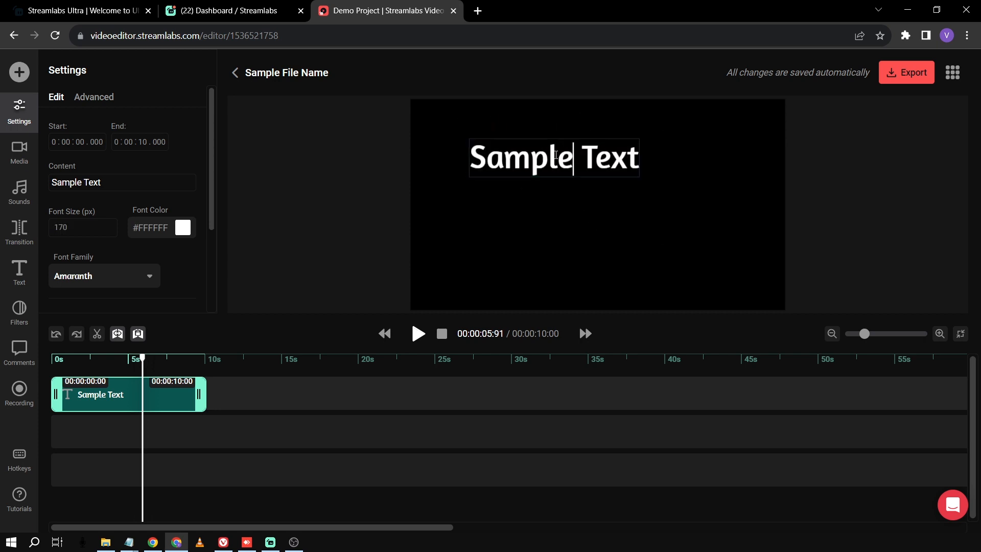
type("Chang")
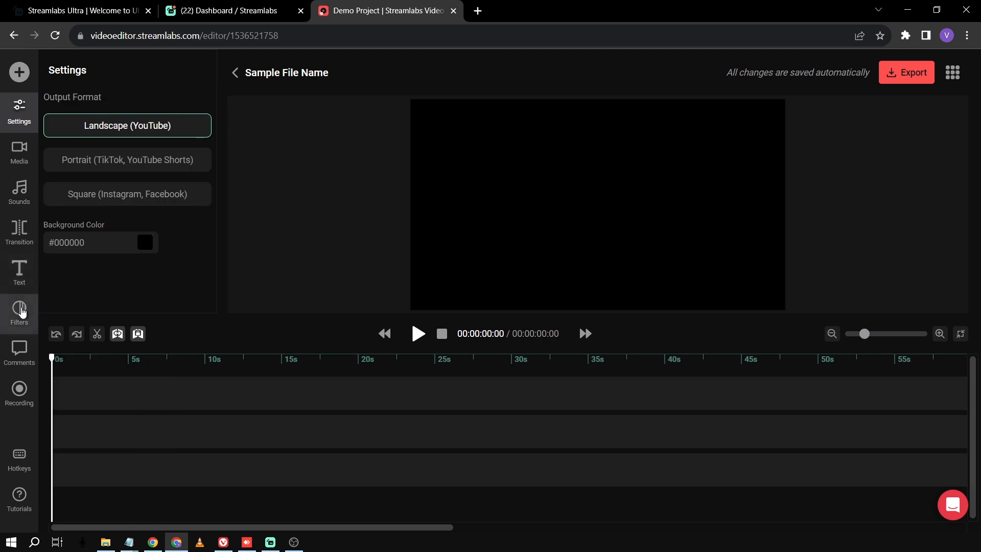
View the demo project's filters, empty comments and recording options, then switch to the YouTube tutorial.
left_click(18, 310)
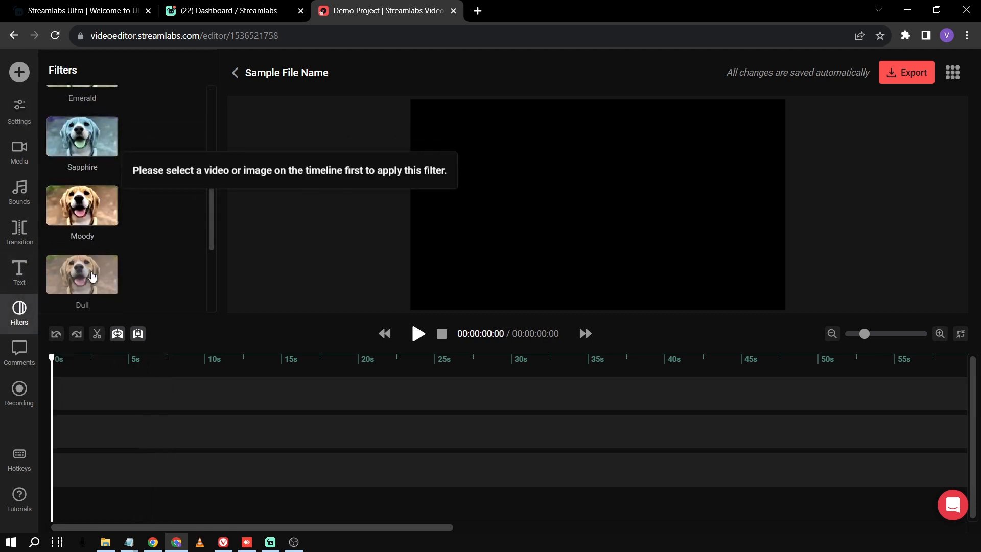
left_click(18, 353)
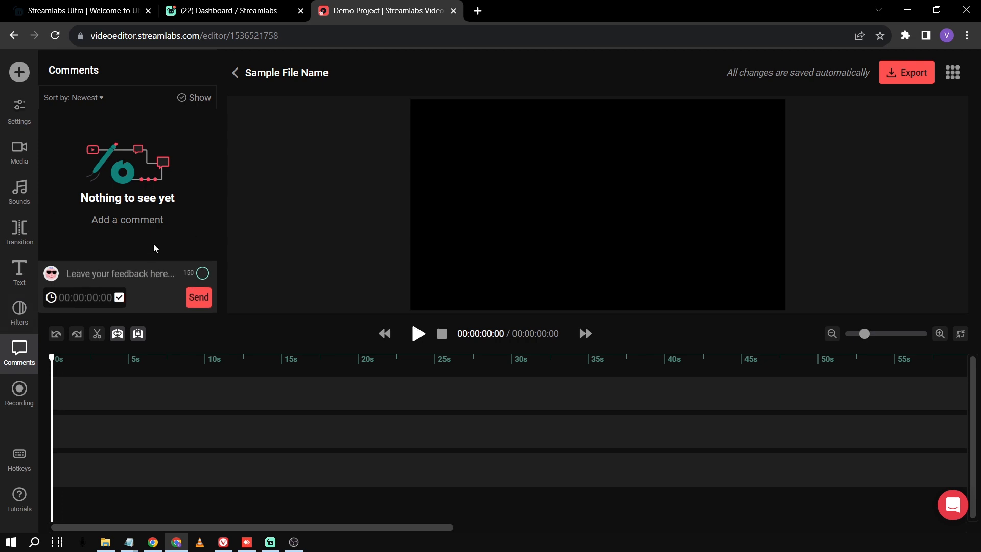
left_click(18, 392)
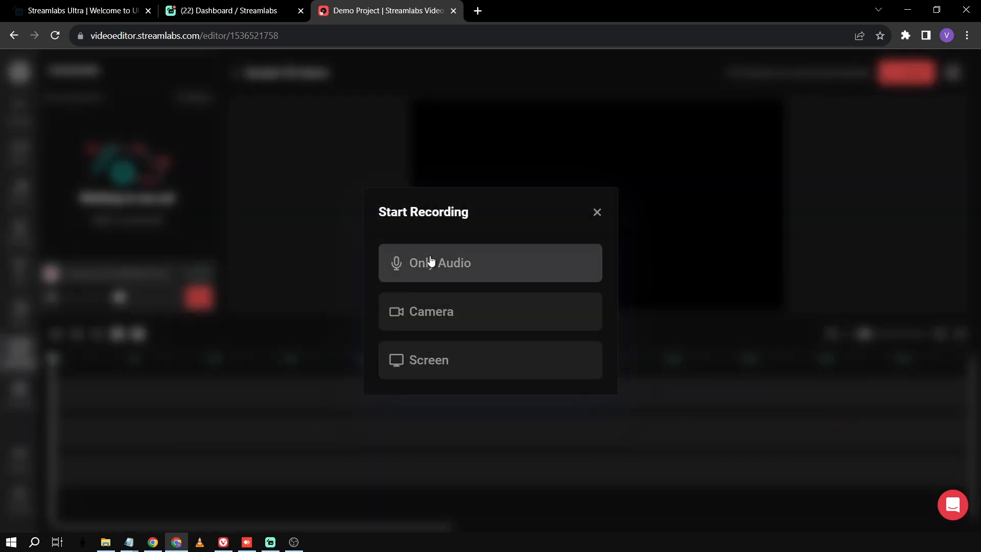
mouse_move(507, 362)
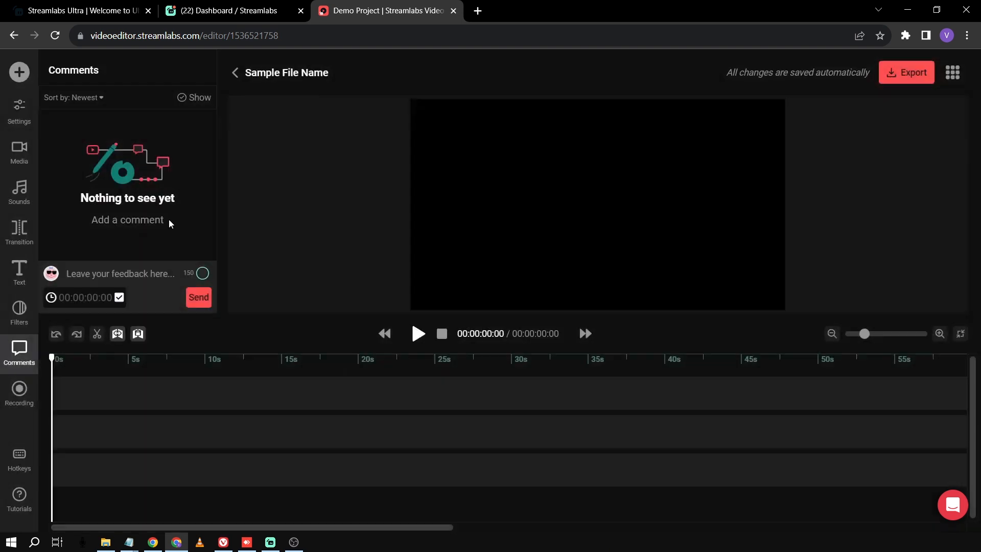
left_click(225, 10)
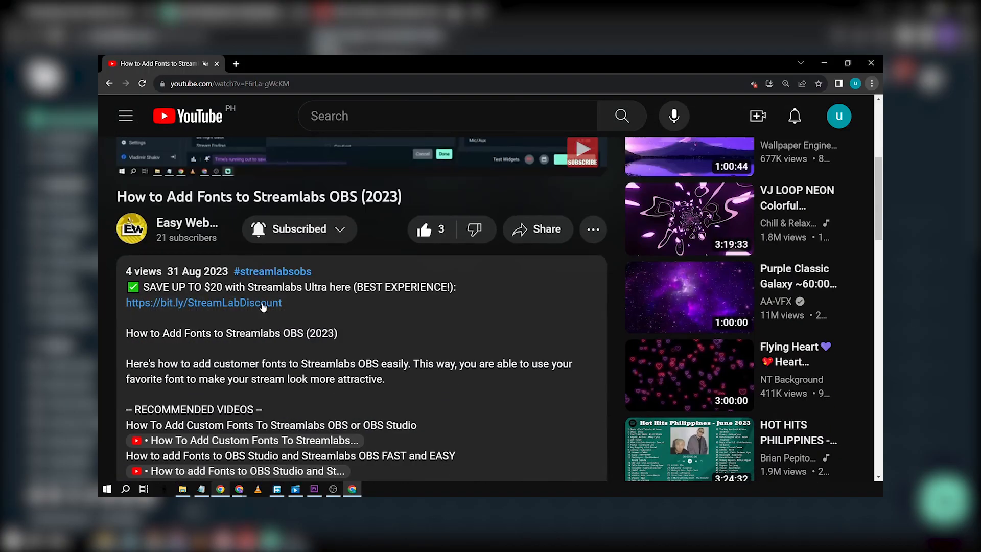
Scroll the YouTube fonts tutorial page before returning to the Streamlabs dashboard.
scroll("down", 3)
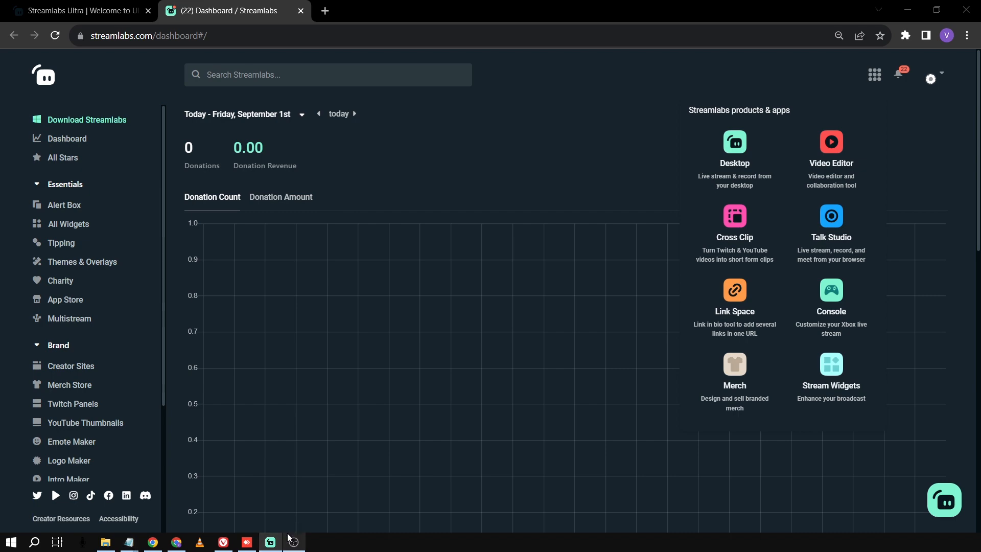
In Streamlabs Desktop's App Store, scroll to the installed Bongo Cat app and show its details.
left_click(270, 541)
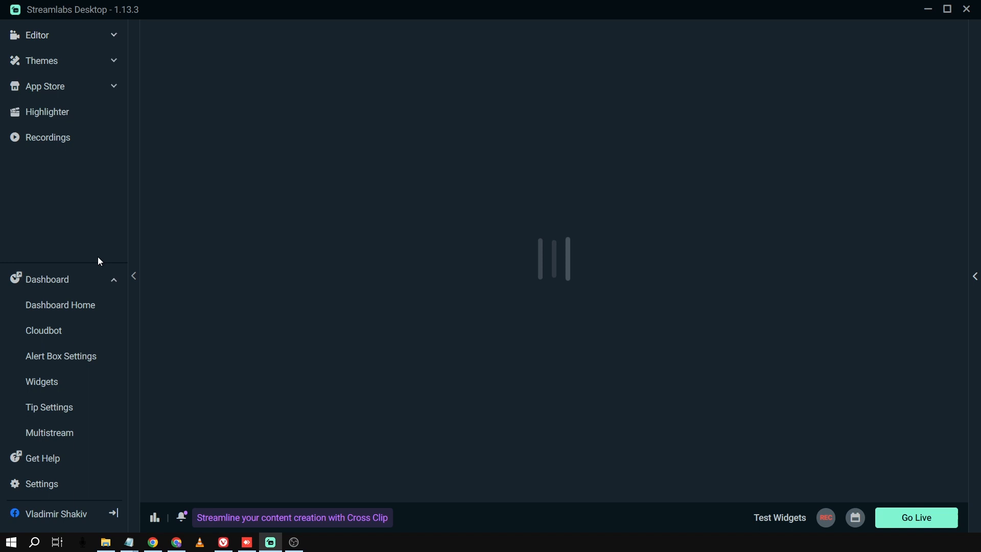
left_click(45, 86)
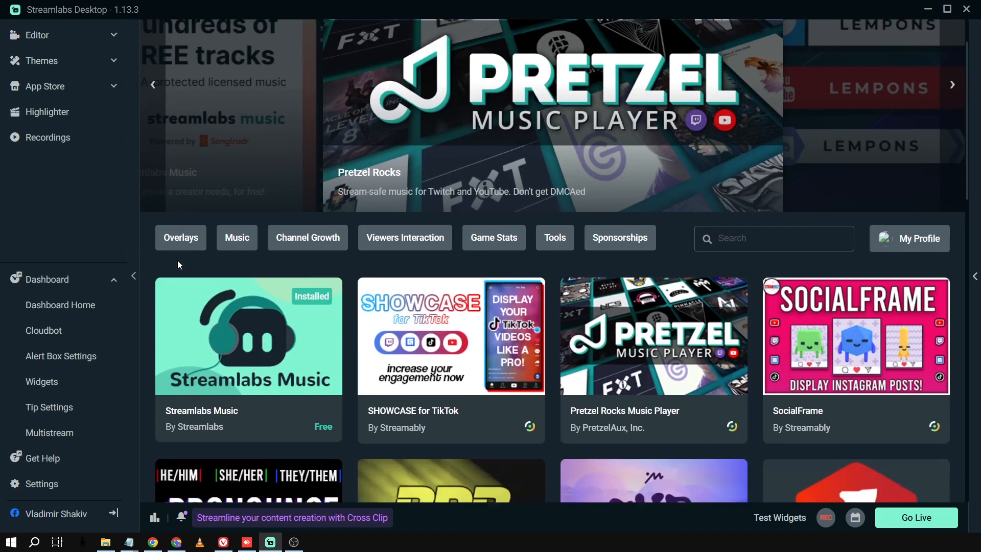
scroll("down", 3)
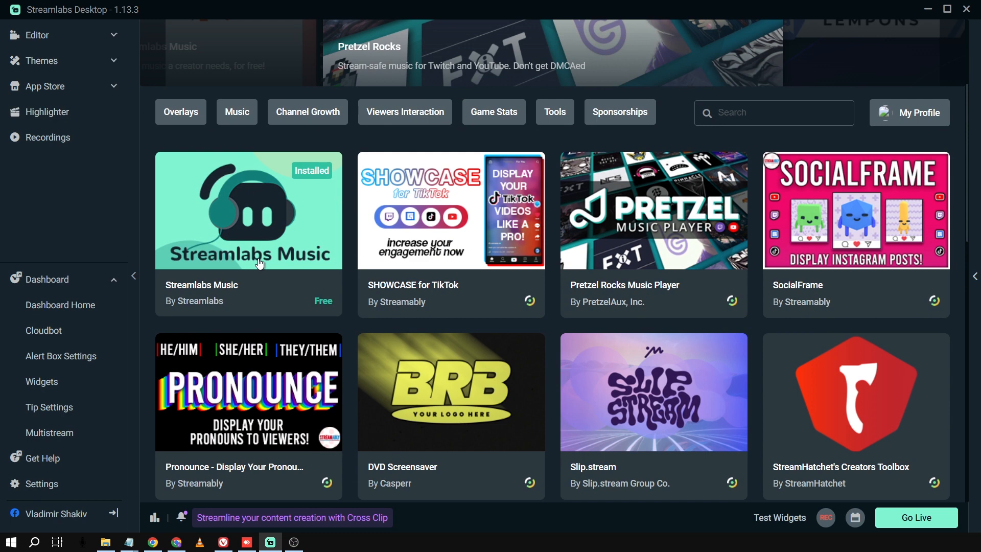
mouse_move(262, 267)
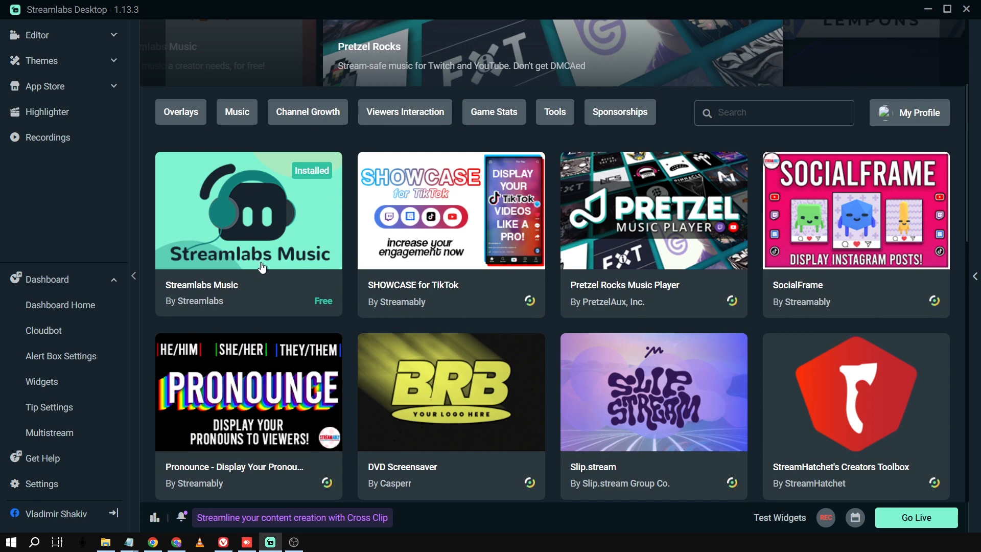
mouse_move(651, 287)
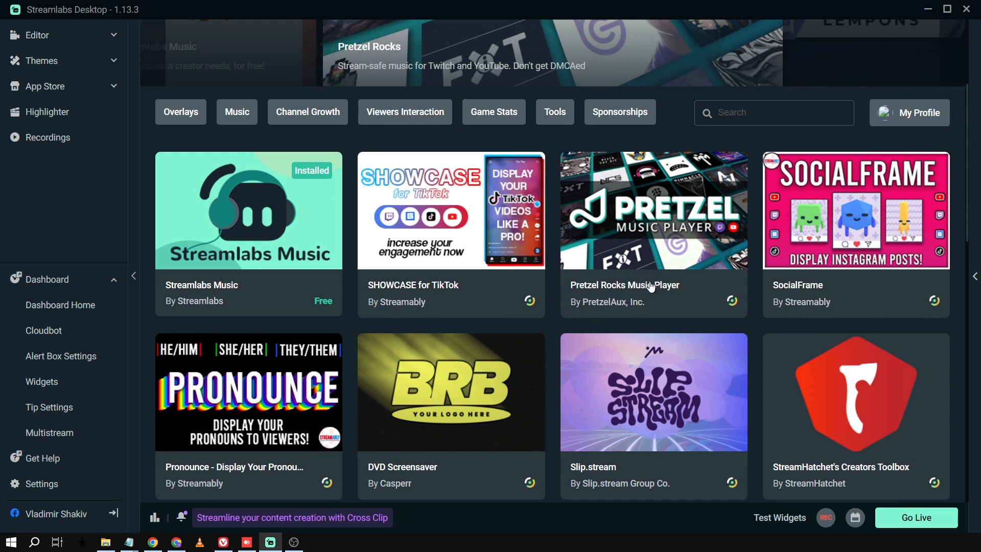
scroll("down", 3)
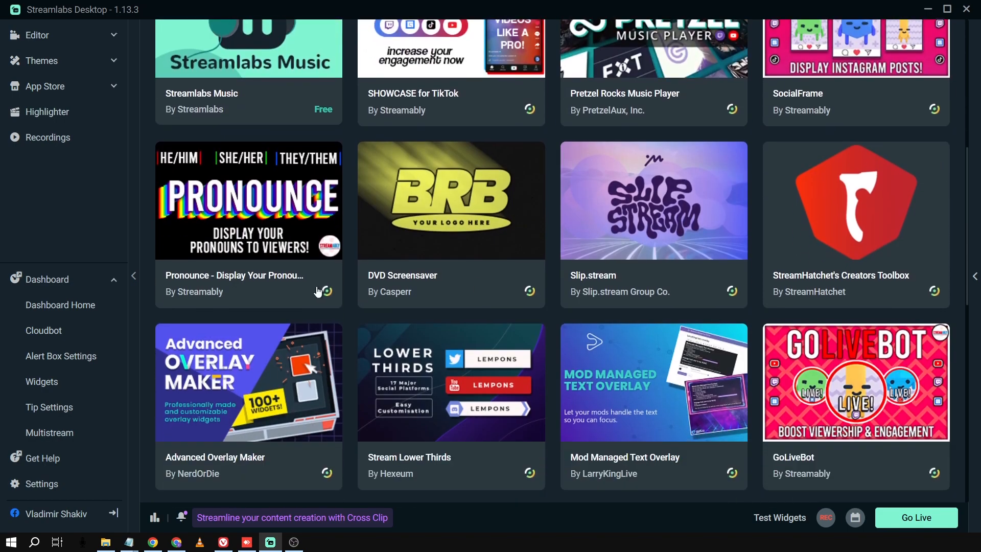
scroll("down", 3)
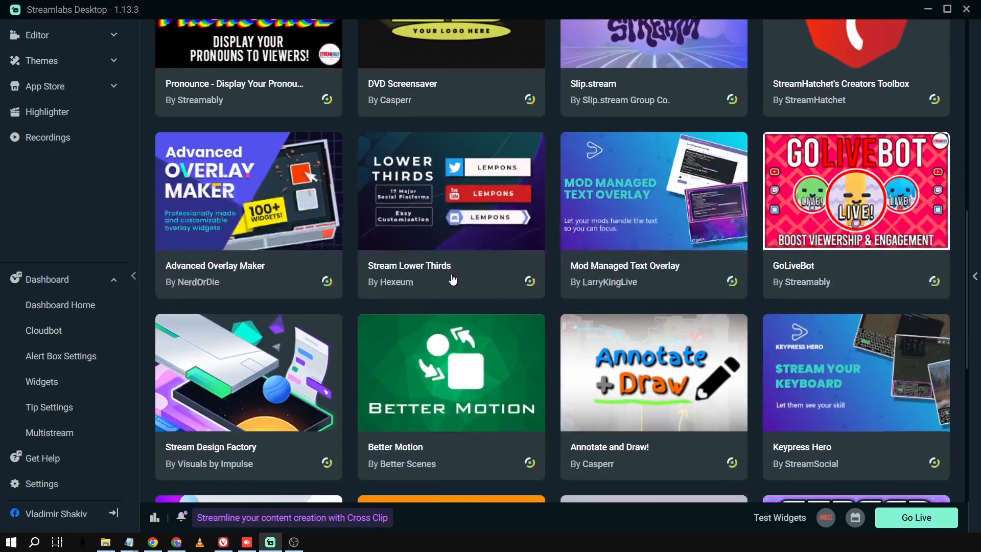
scroll("down", 3)
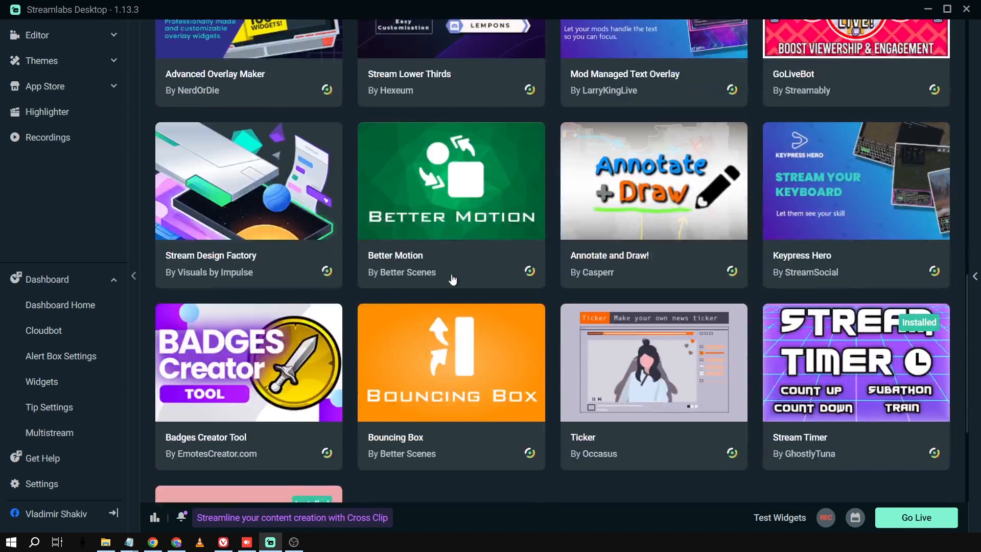
scroll("down", 3)
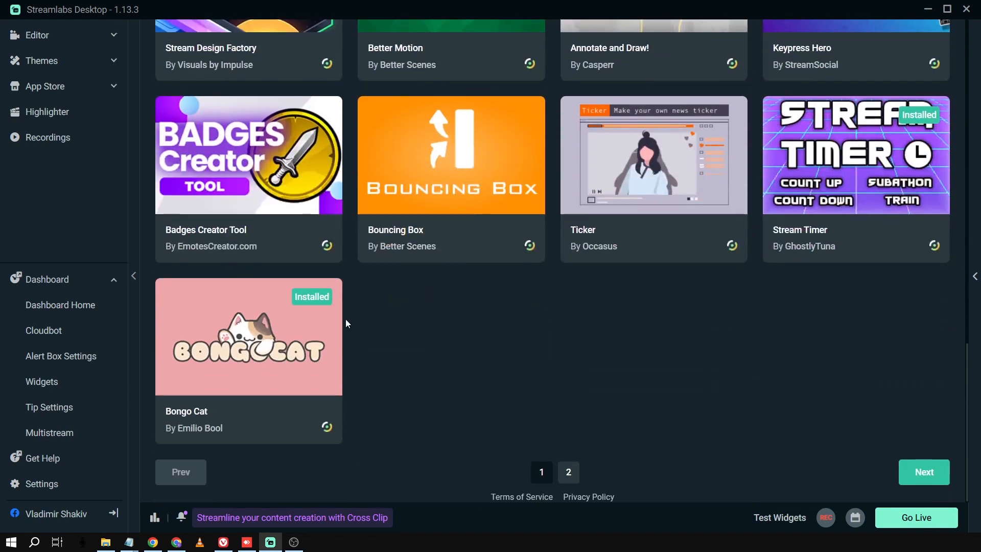
left_click(249, 336)
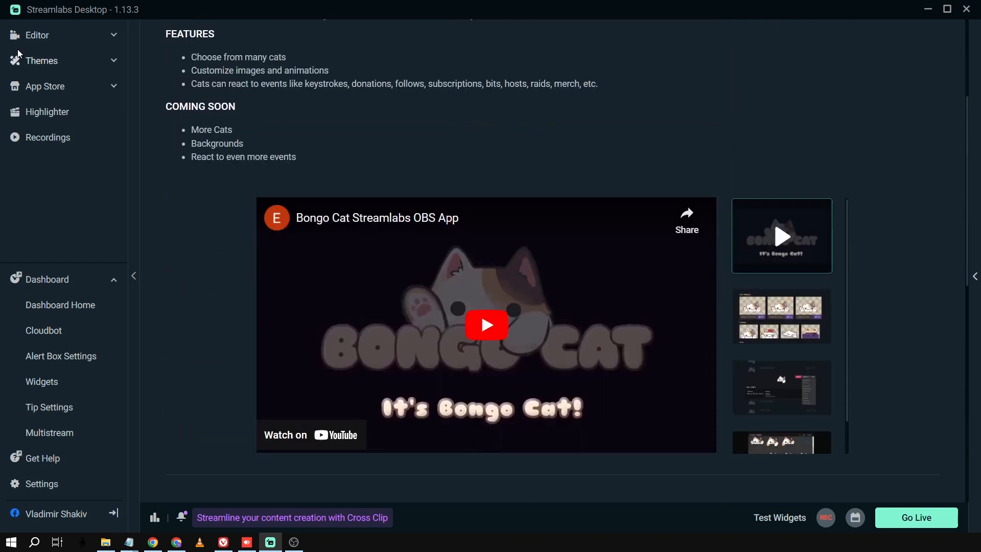
Return to the Esports Legacy scene editor, select items there, and show the Scene Themes library.
left_click(37, 35)
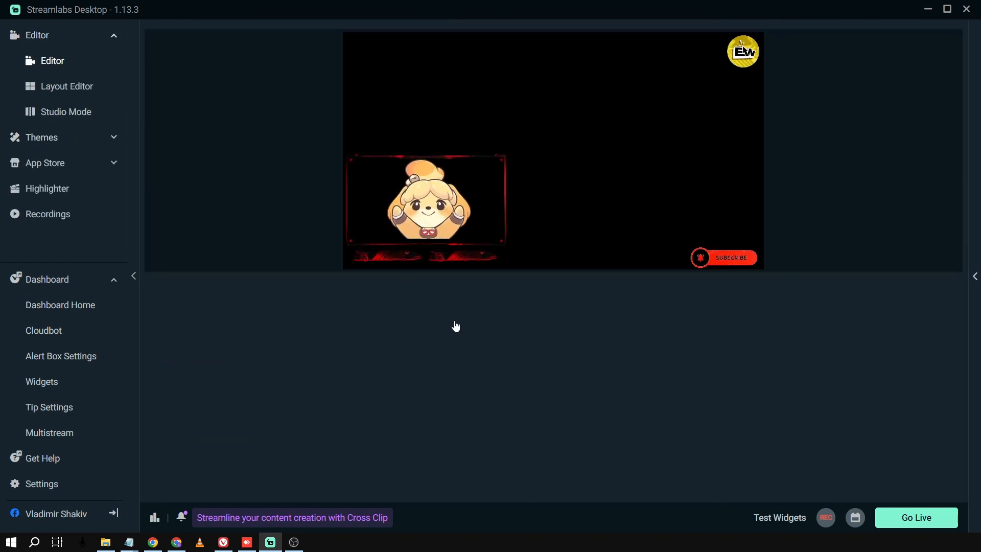
left_click(552, 286)
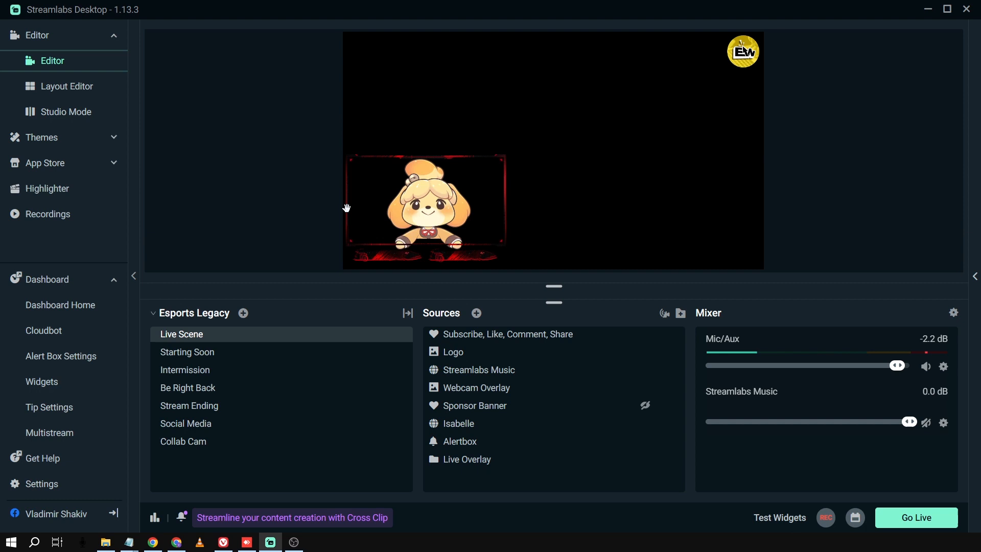
left_click(479, 369)
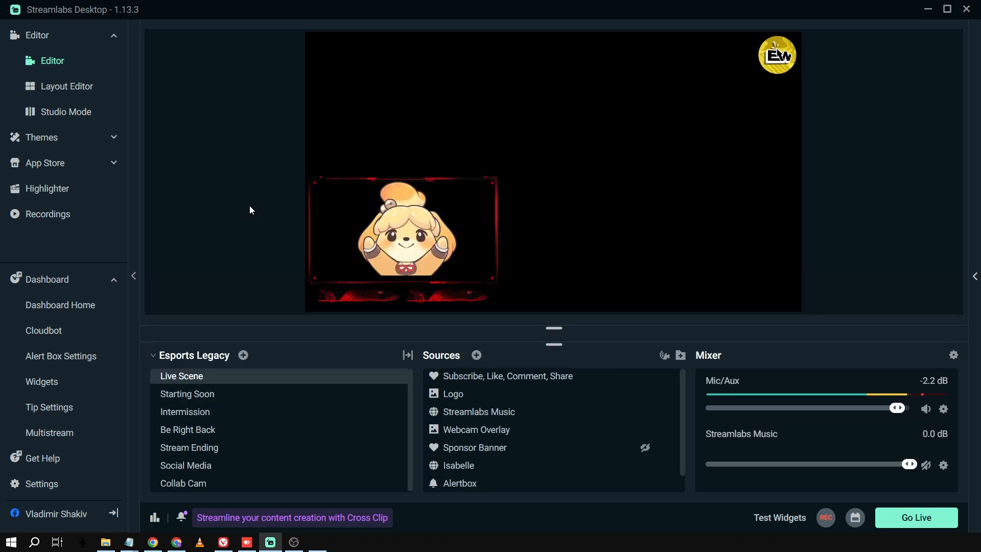
left_click(478, 412)
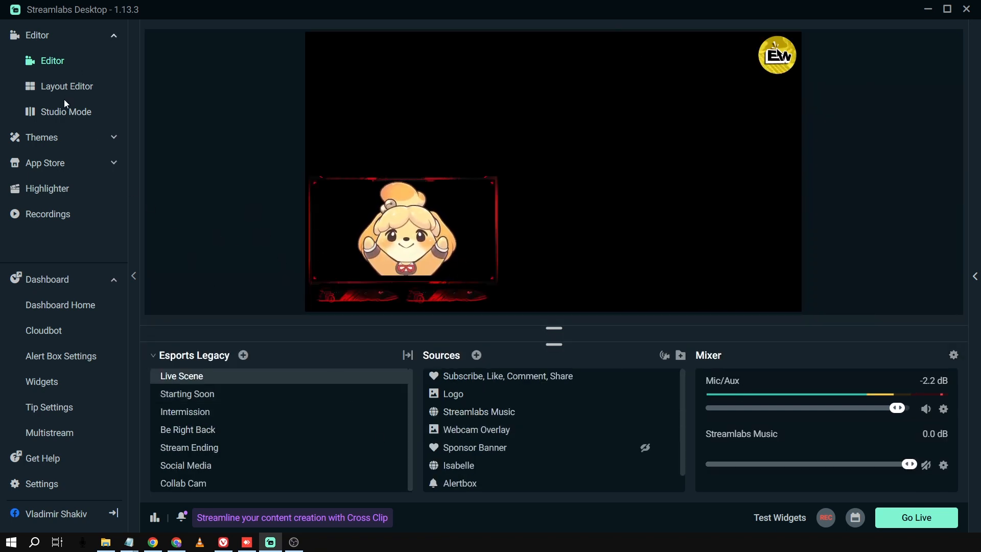
left_click(41, 136)
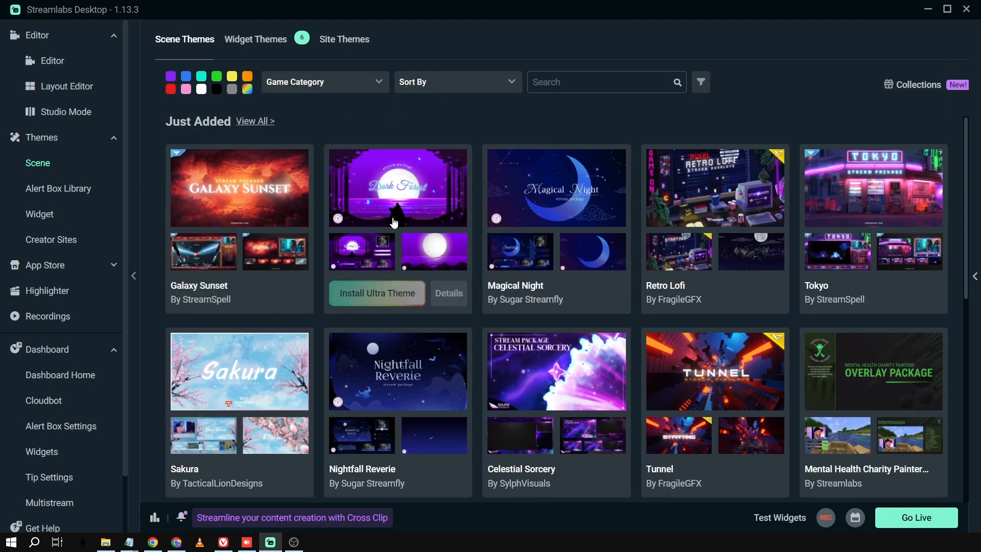
mouse_move(550, 199)
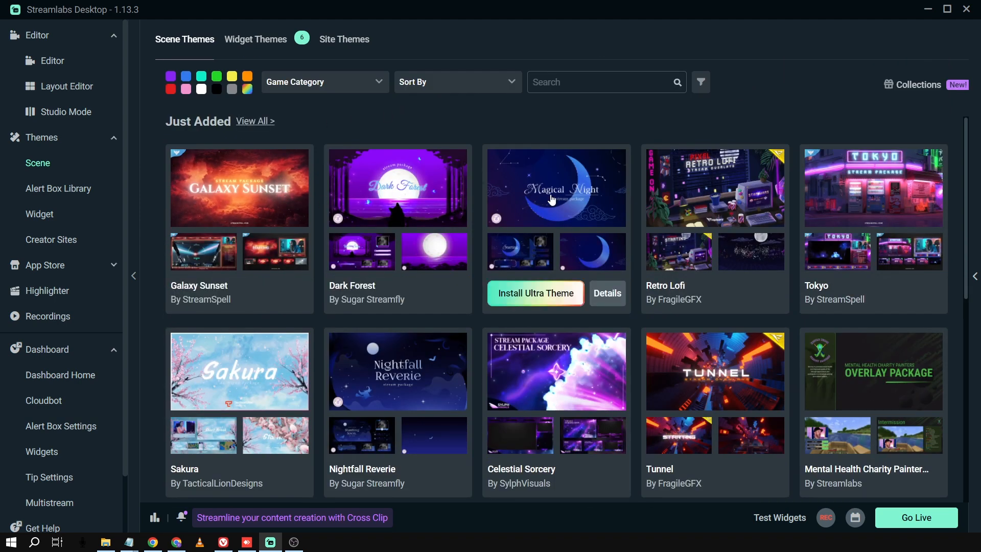
mouse_move(859, 216)
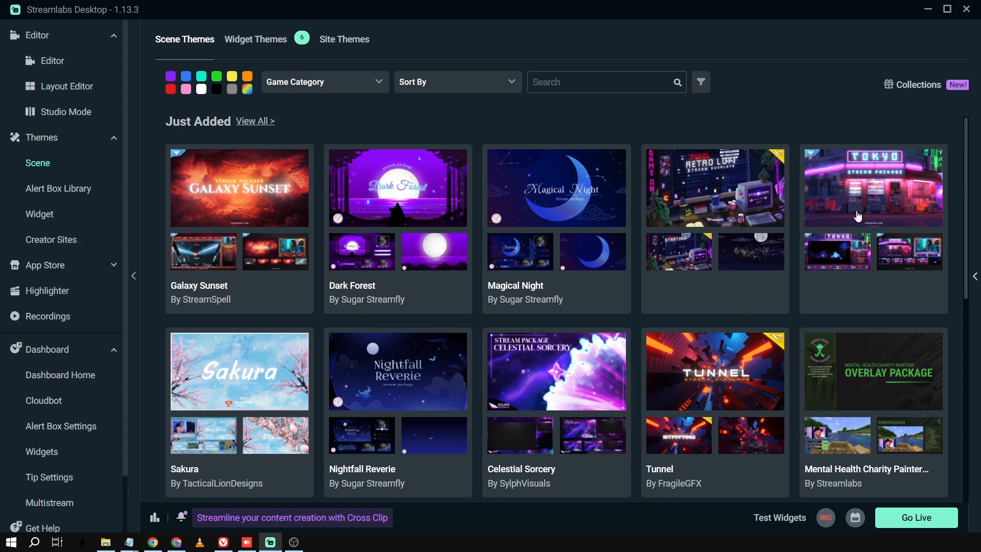
Install the Sakura Ultra theme by TacticalLionDesigns and load its scene collection in the editor.
scroll("down", 3)
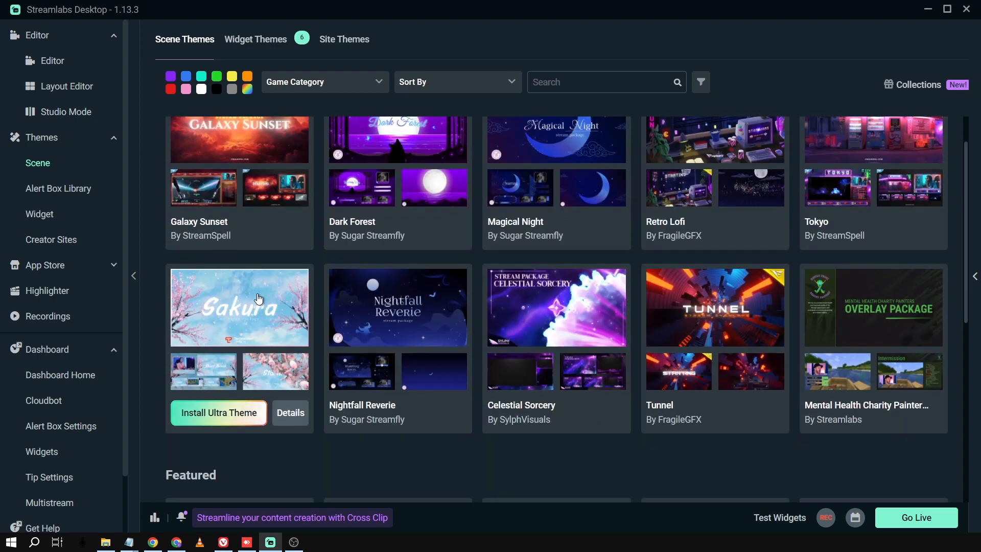
mouse_move(221, 347)
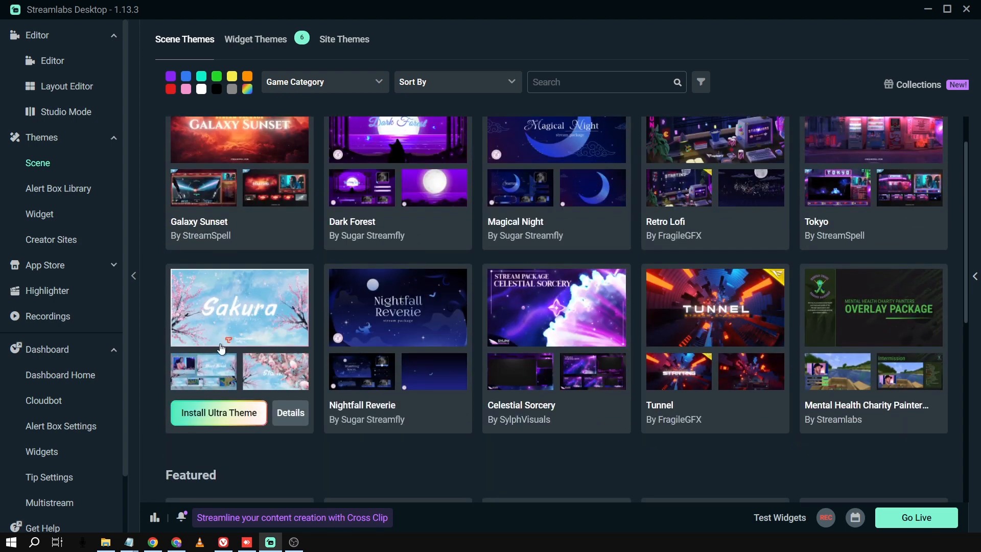
mouse_move(225, 416)
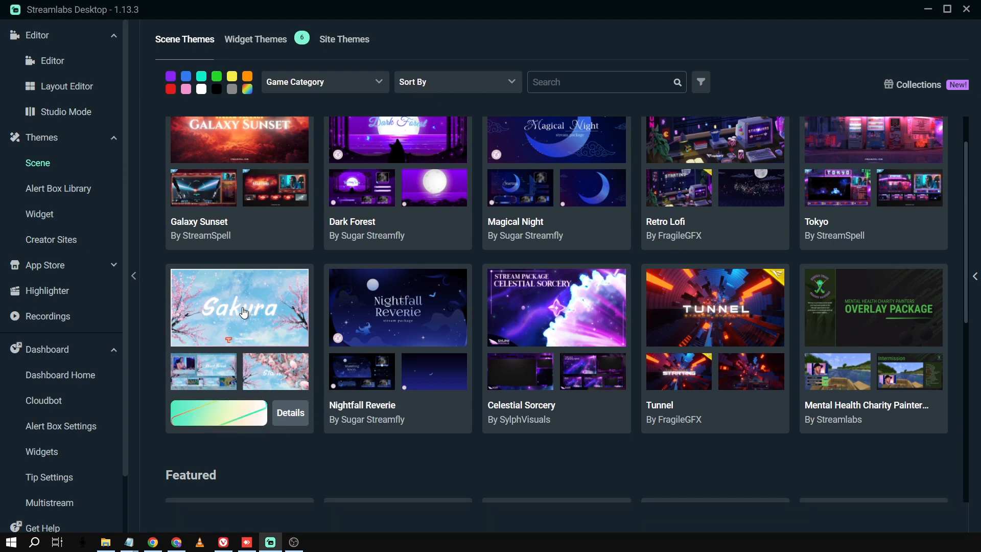
left_click(289, 411)
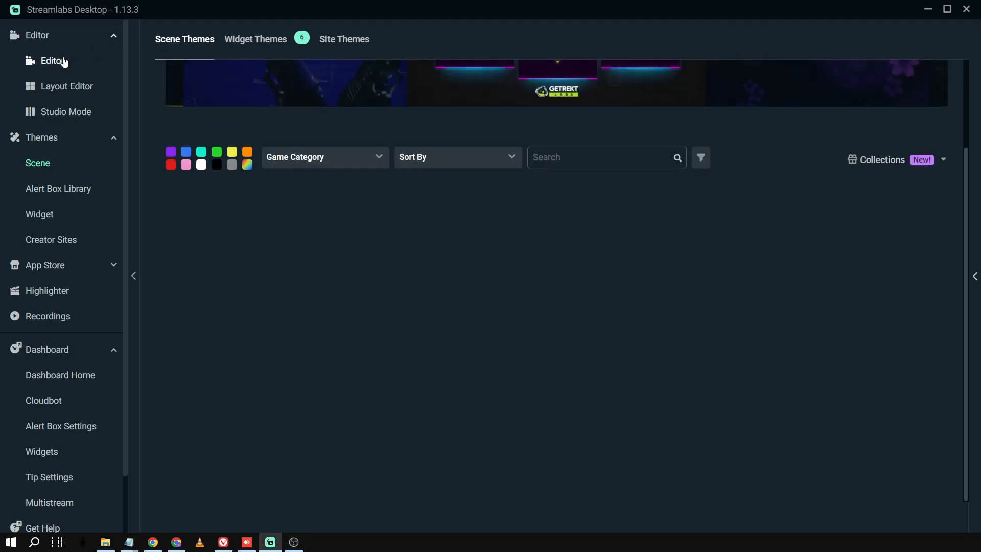
left_click(53, 60)
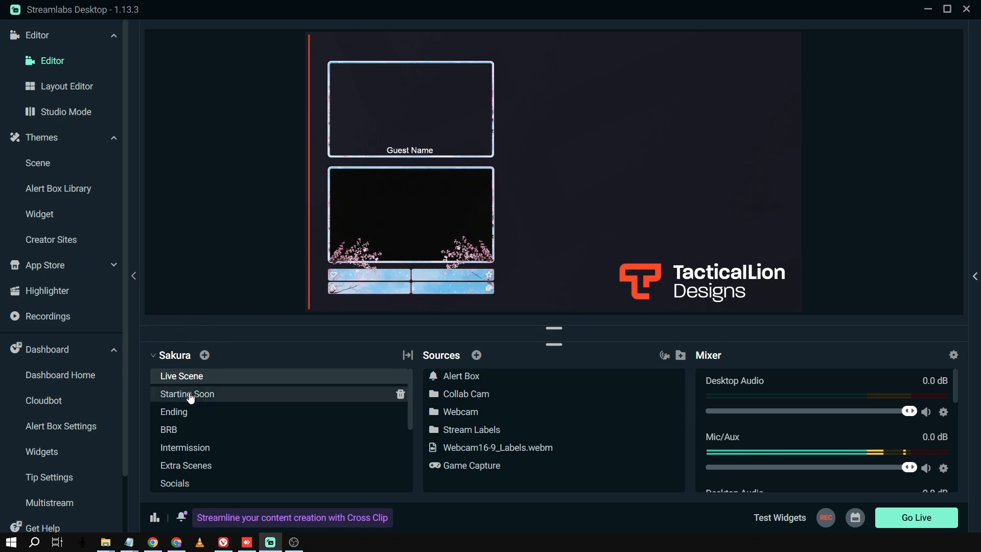
Preview Sakura's Starting Soon, Ending and BRB scenes, return to Live Scene, then the themes gallery.
left_click(188, 394)
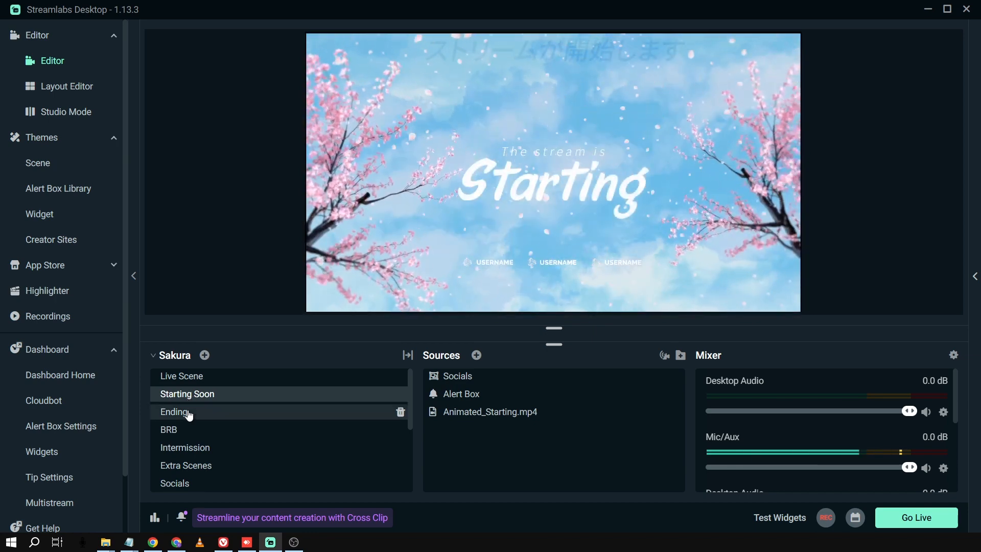
left_click(173, 410)
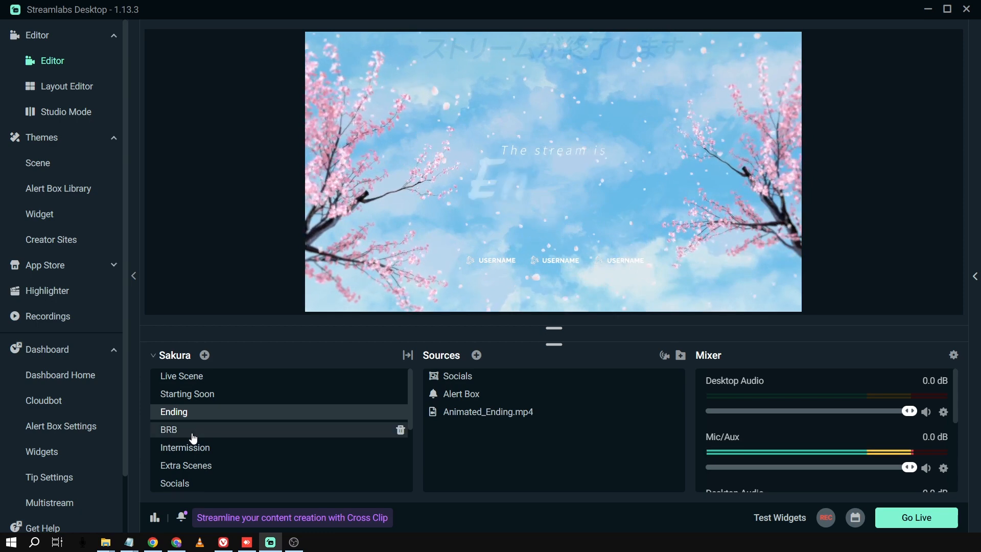
left_click(168, 429)
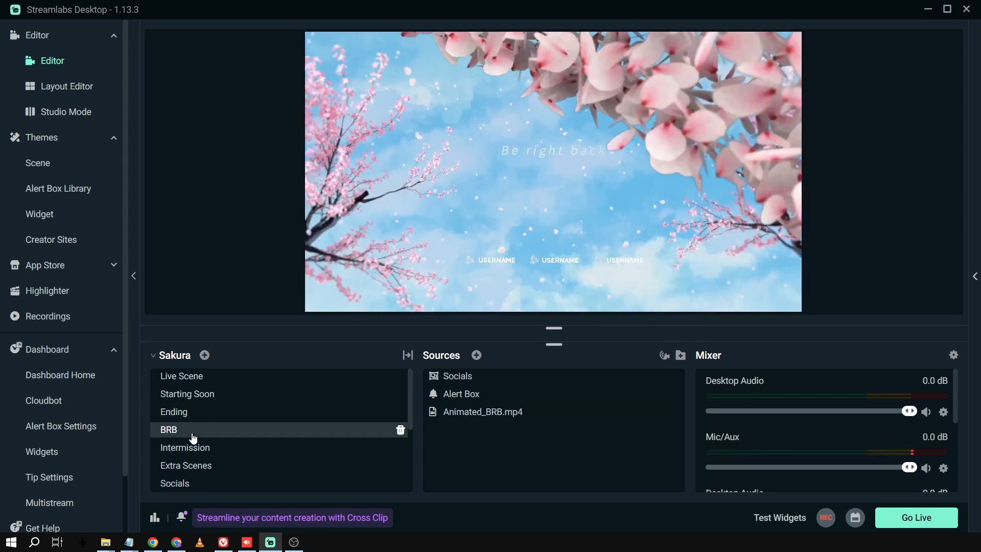
left_click(182, 376)
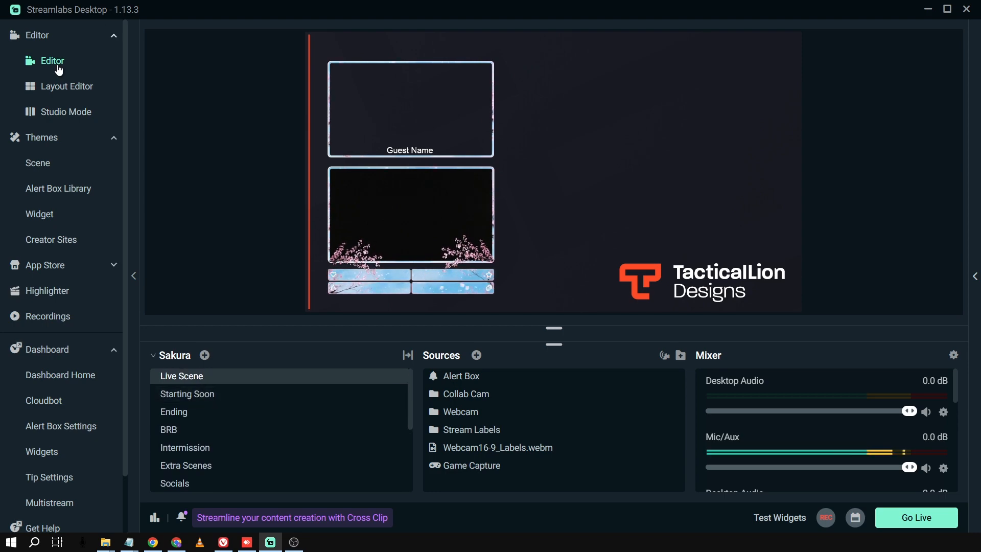
left_click(38, 162)
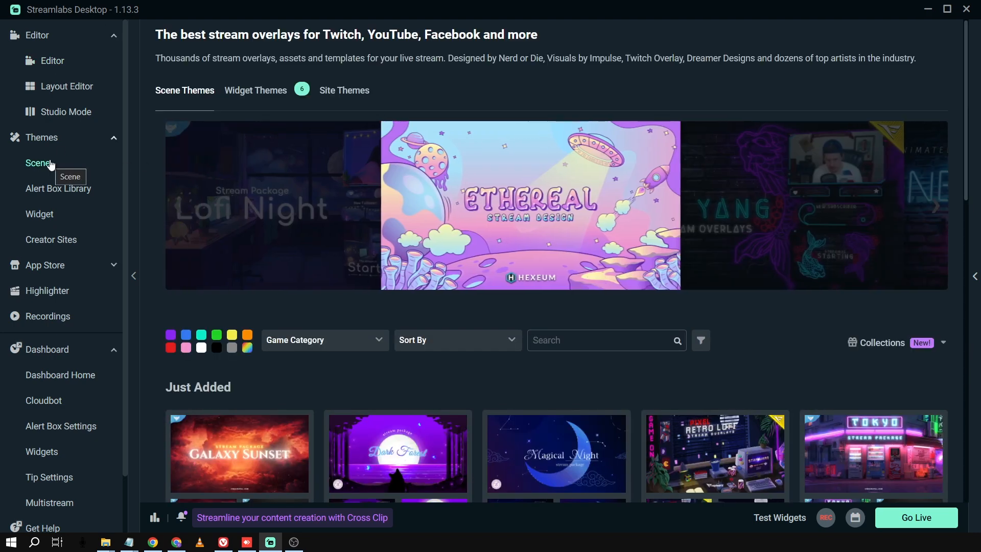
Browse the Widget Themes alert packages such as Sakura Alert Box, then bring up the Site Themes gallery.
left_click(256, 90)
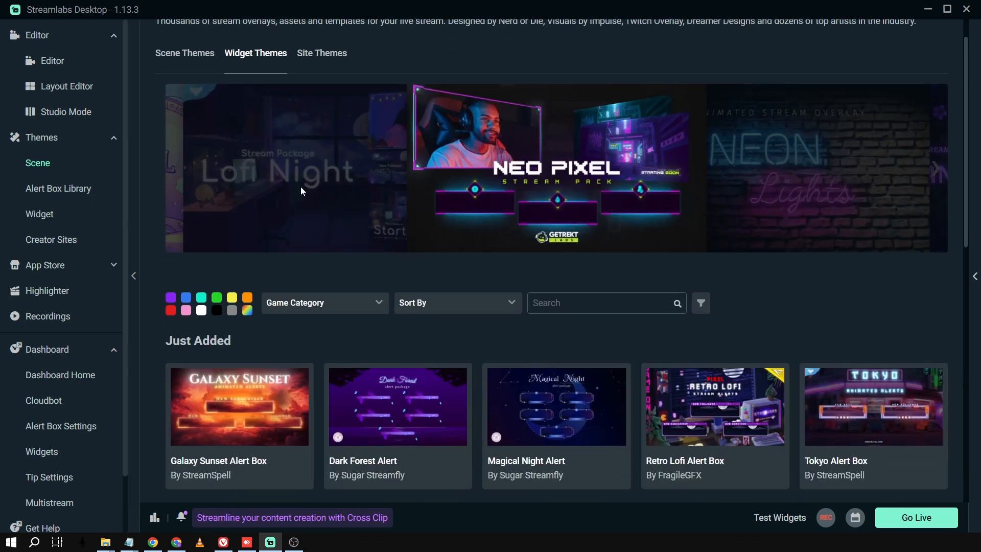
scroll("down", 3)
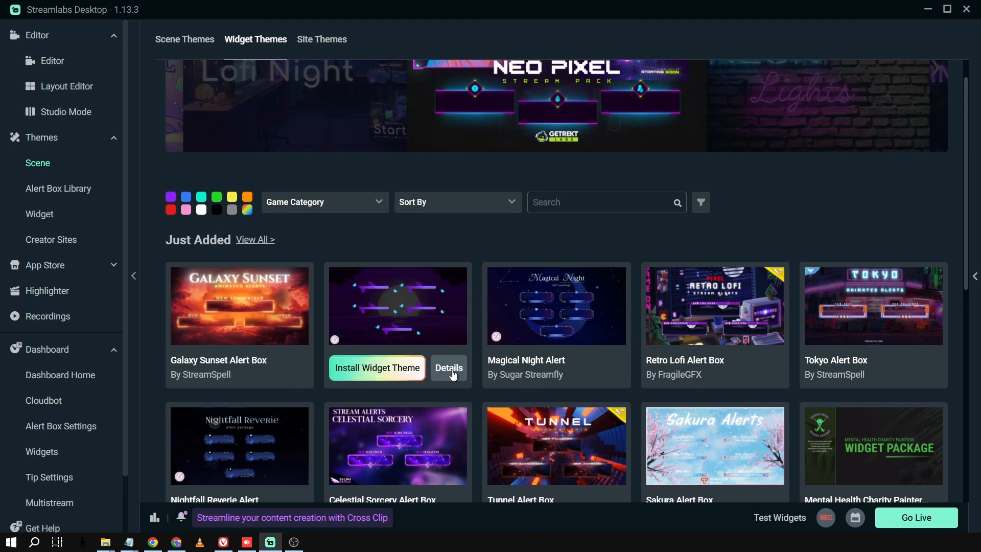
scroll("down", 3)
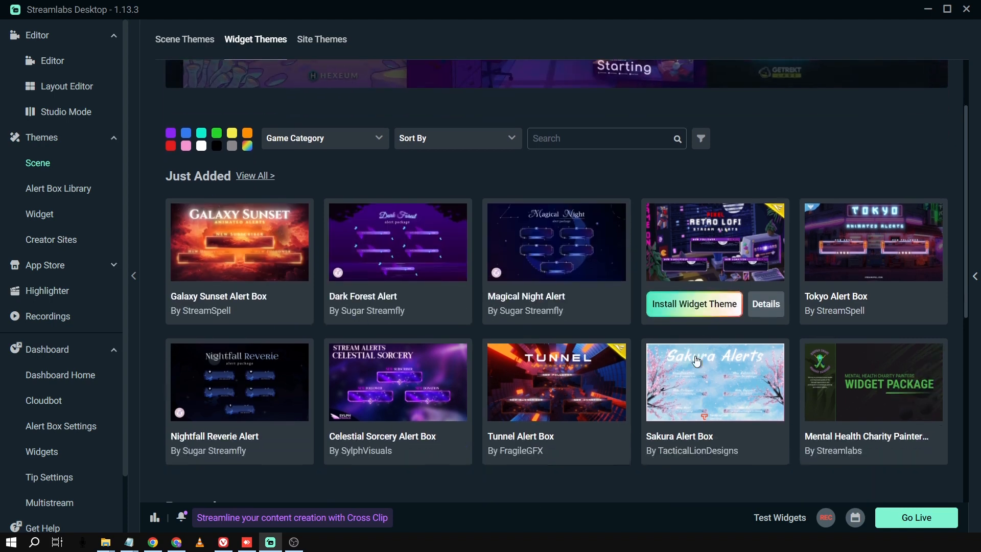
scroll("down", 3)
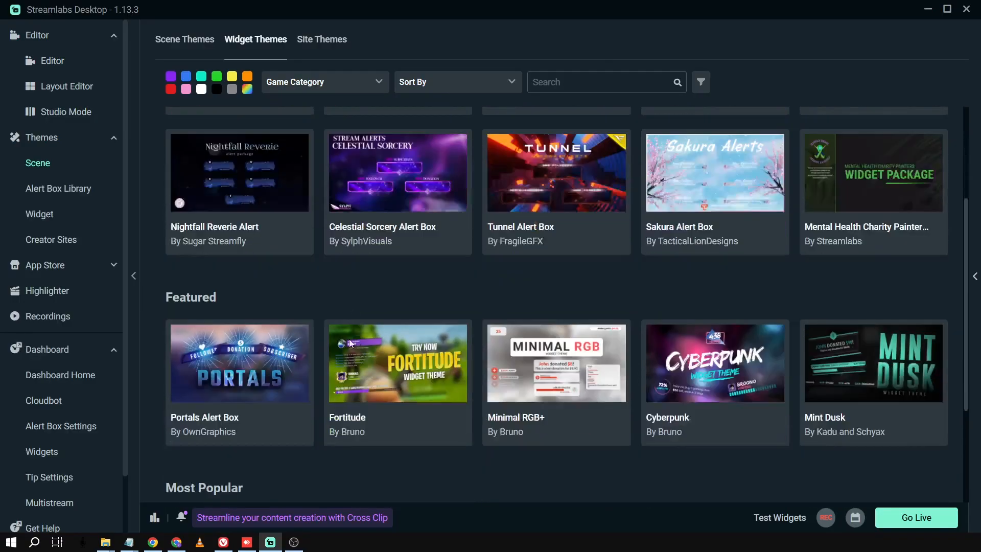
scroll("down", 3)
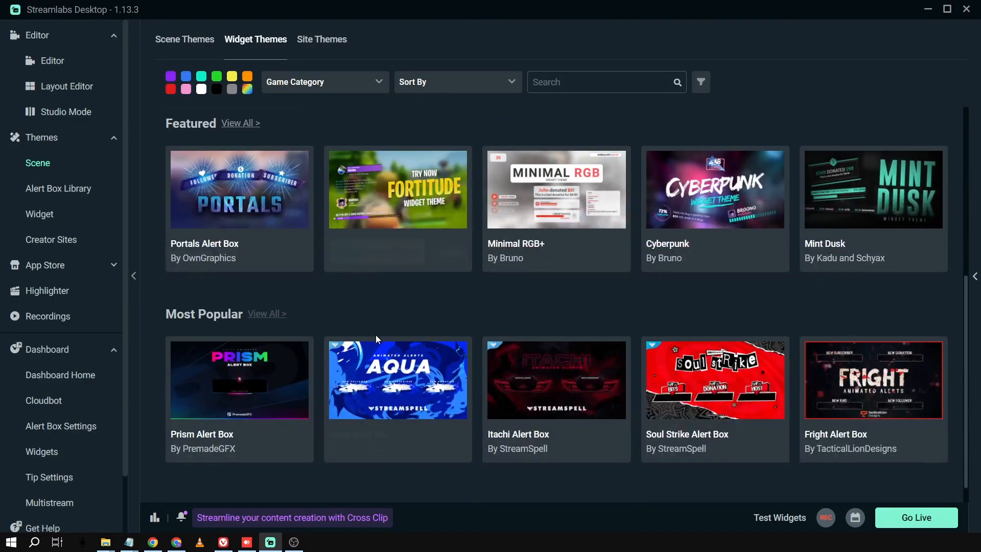
left_click(322, 40)
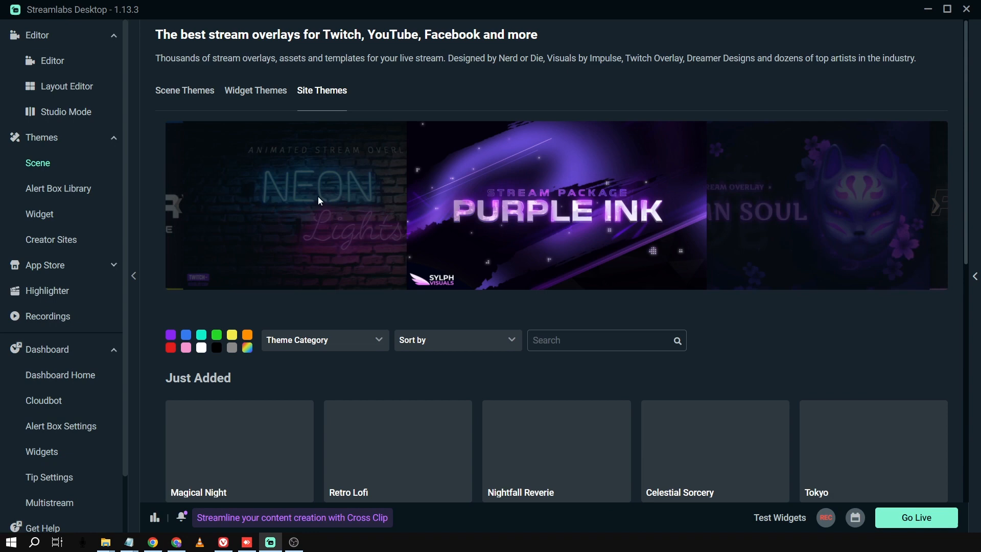
Browse site themes like Streamlabs Classic, Dark Mode and Stealth, then go to Multistreaming settings.
scroll("down", 3)
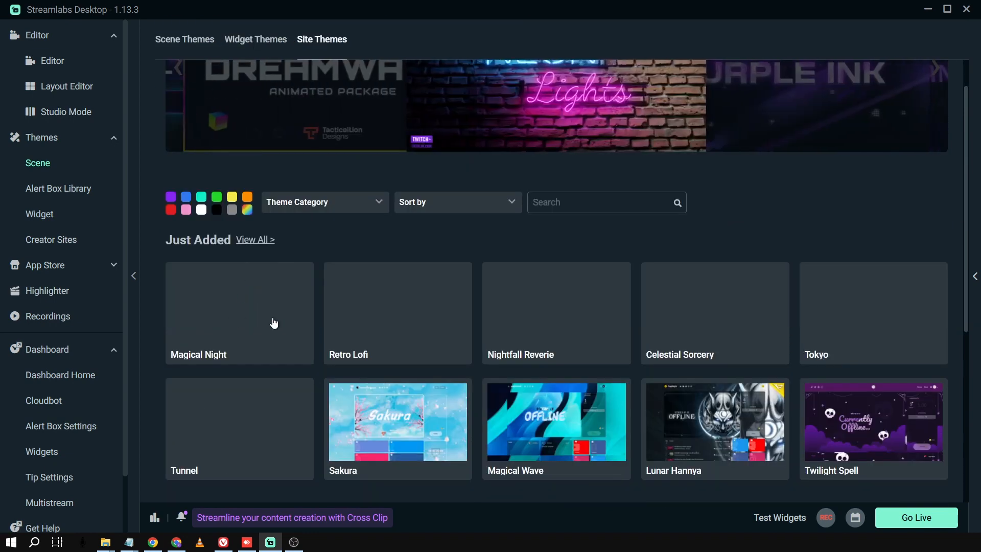
scroll("down", 3)
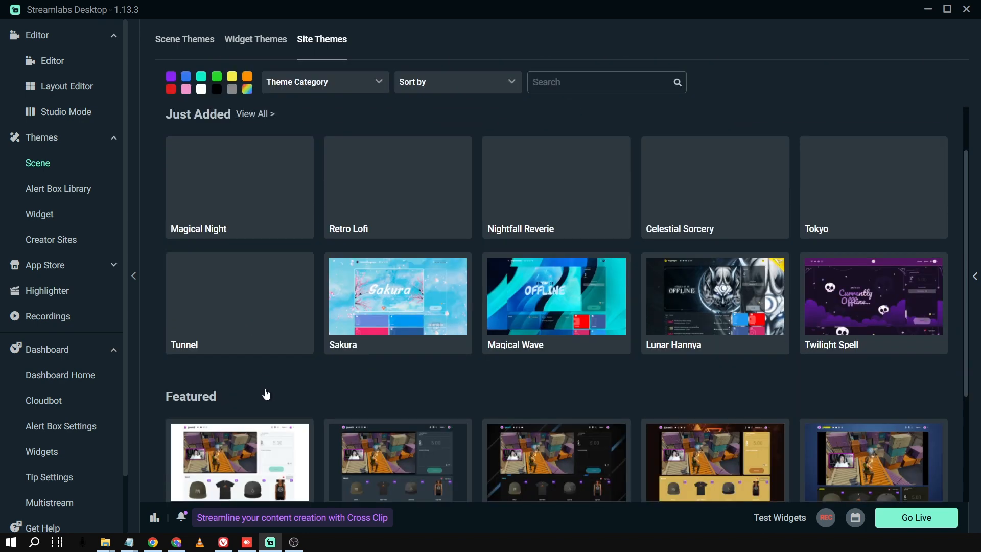
scroll("down", 3)
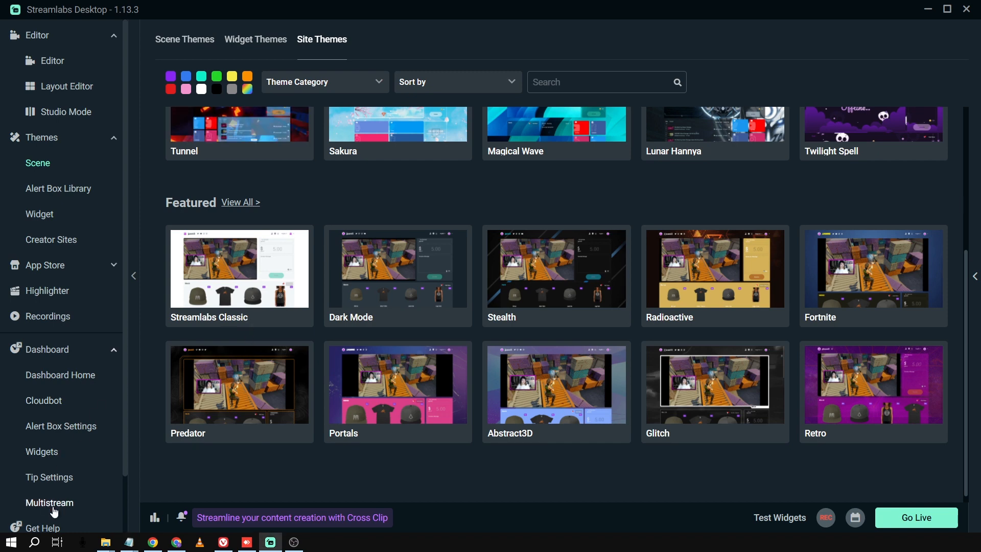
left_click(49, 504)
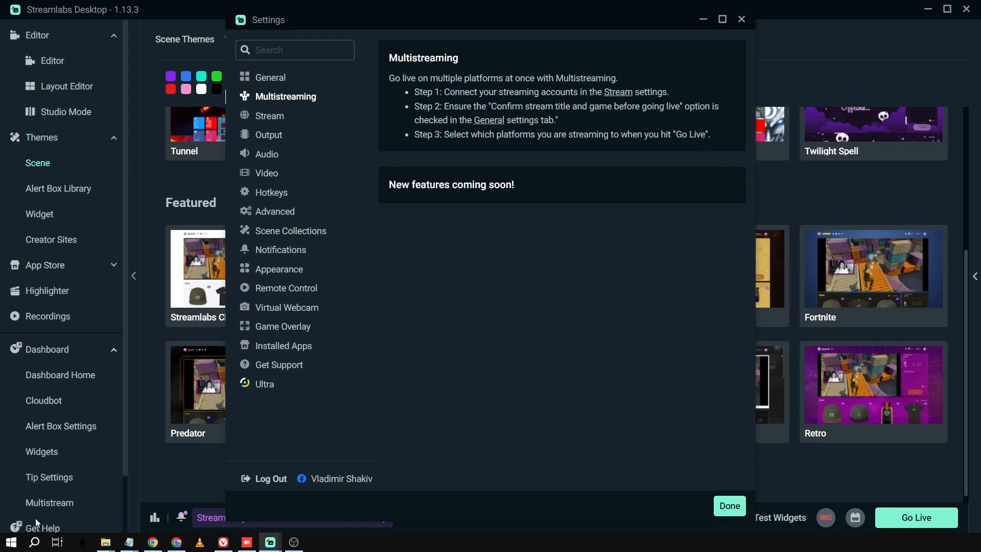
mouse_move(278, 107)
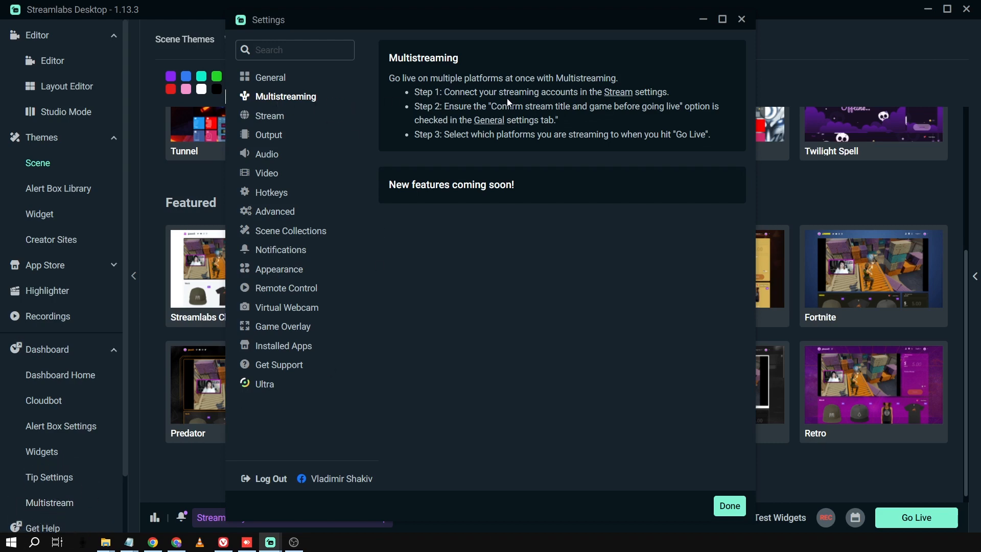
Review the Facebook, Twitch and custom Kick and YouTube stream destinations, then return to the editor.
left_click(270, 115)
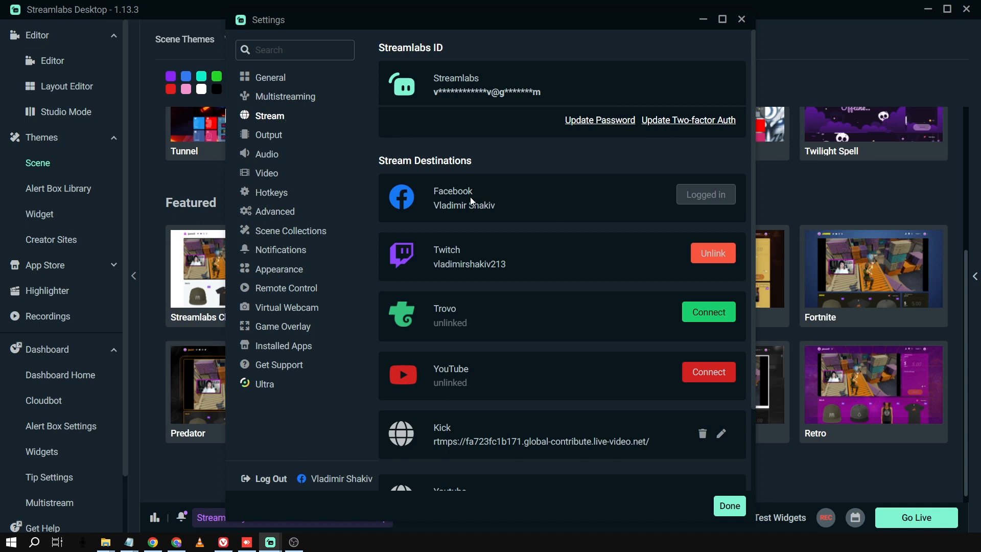
scroll("down", 3)
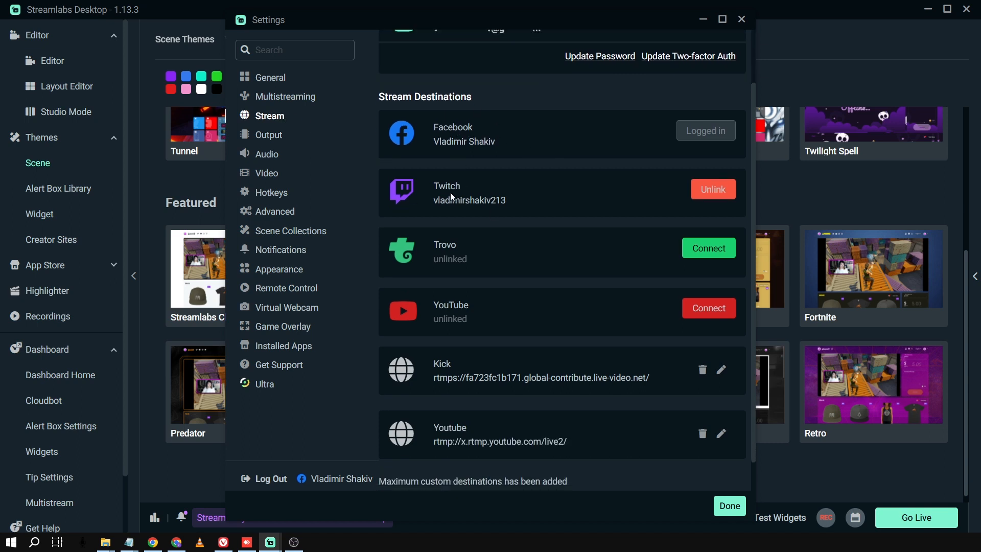
scroll("down", 3)
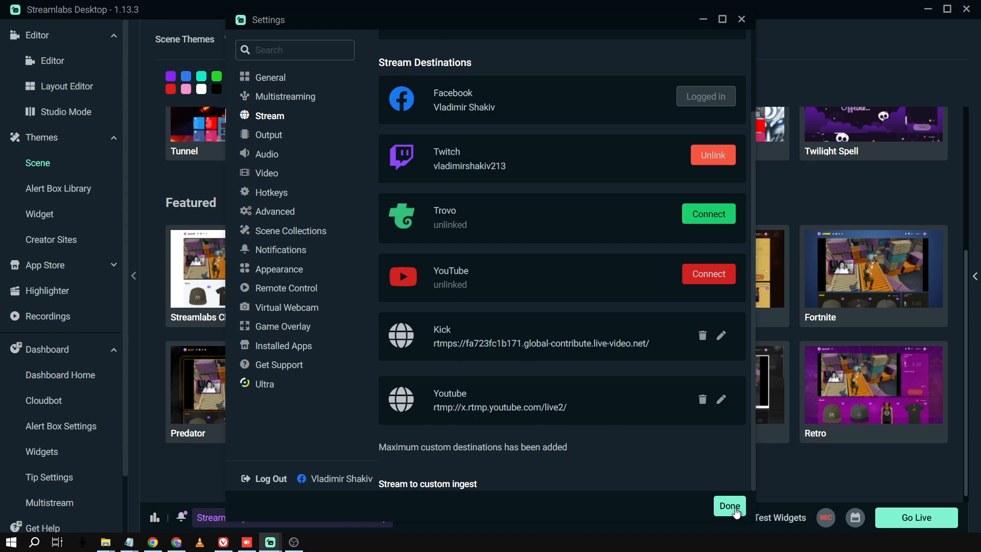
left_click(728, 505)
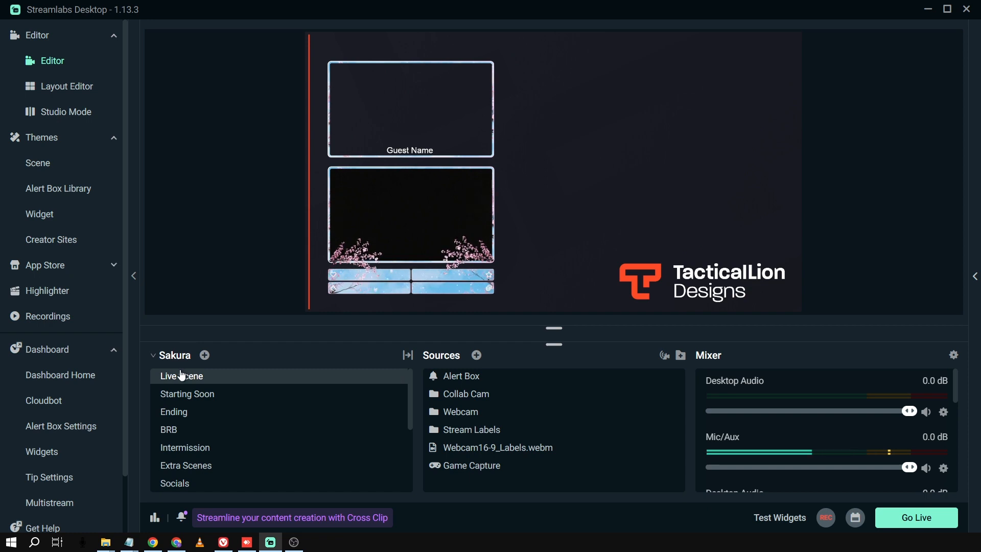
left_click(174, 354)
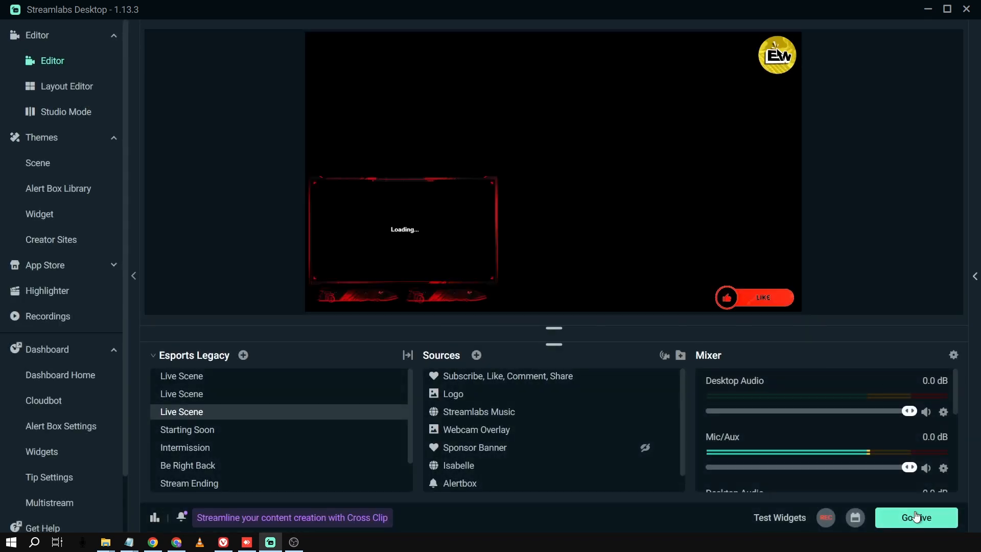
Bring up the Go Live dialog and enable the YouTube destination alongside Facebook, Twitch and Kick.
left_click(915, 516)
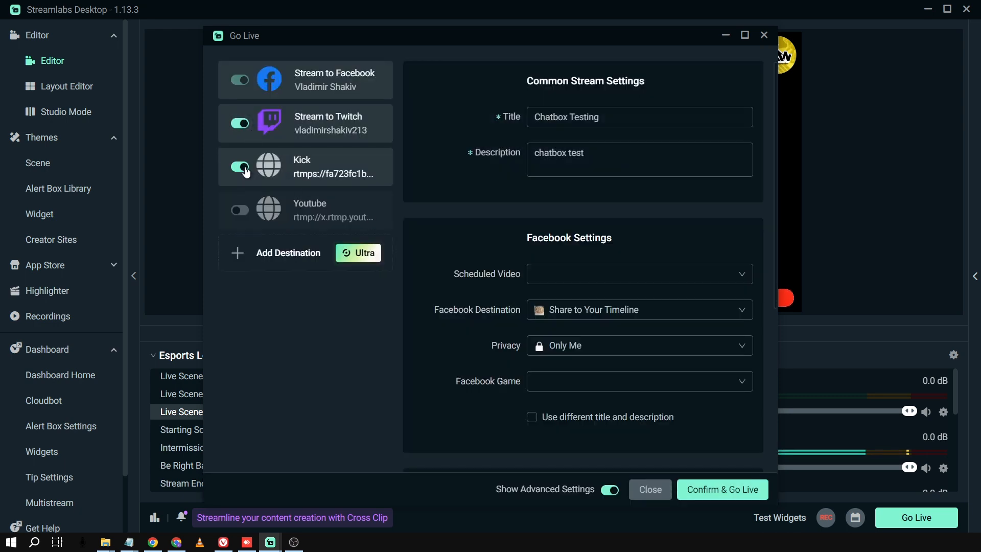
left_click(239, 209)
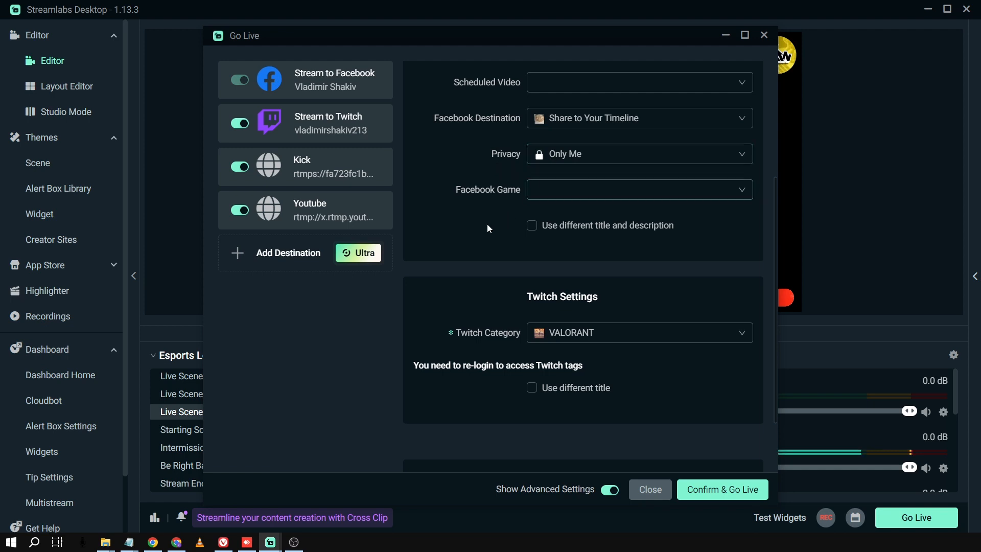
Review Twitch's VALORANT category, toggle 'Use different title' on and off, and confirm the Go Live settings.
scroll("down", 3)
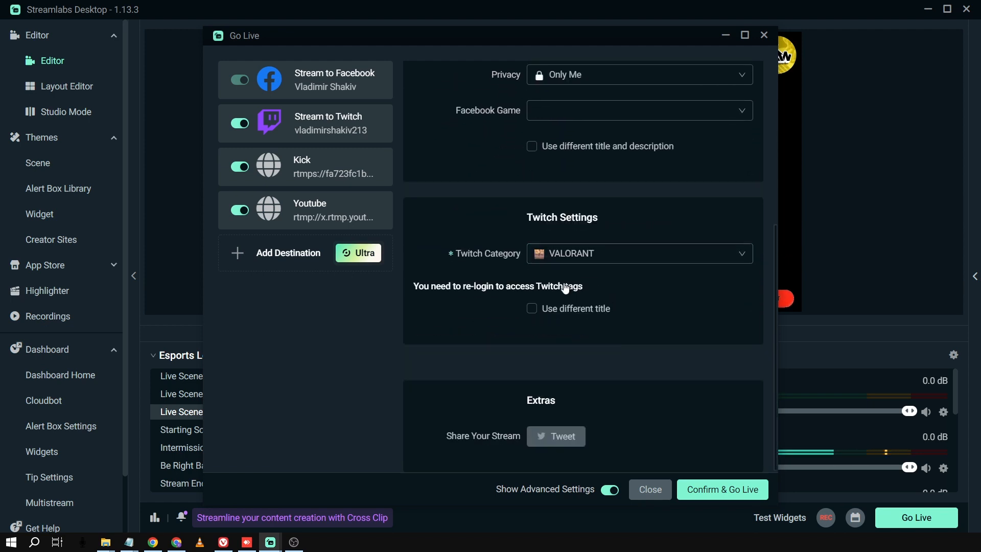
mouse_move(507, 262)
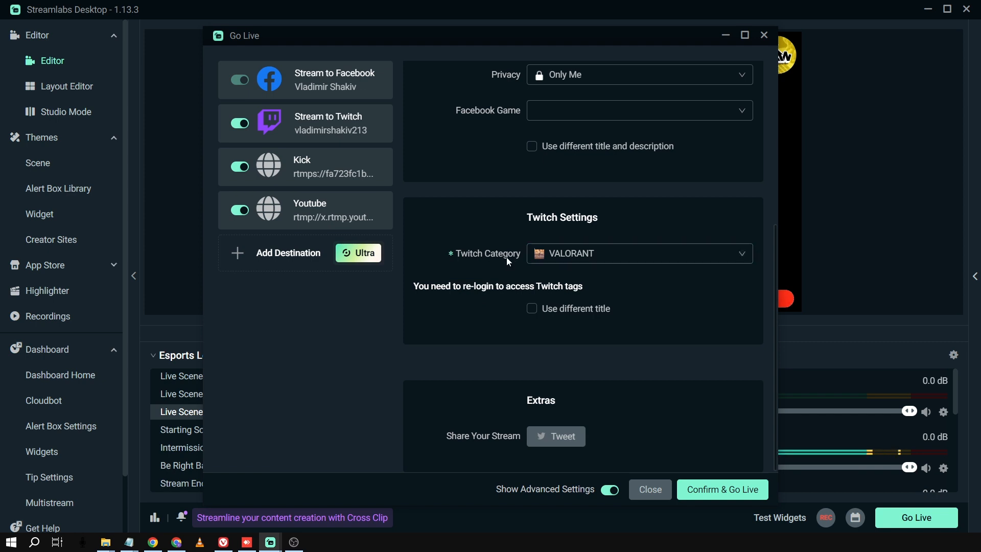
left_click(532, 309)
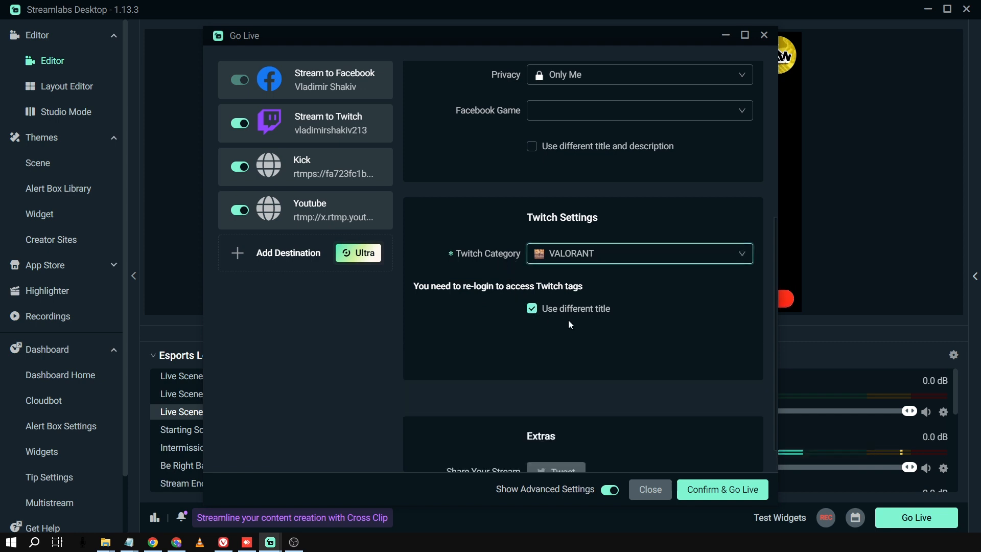
left_click(531, 308)
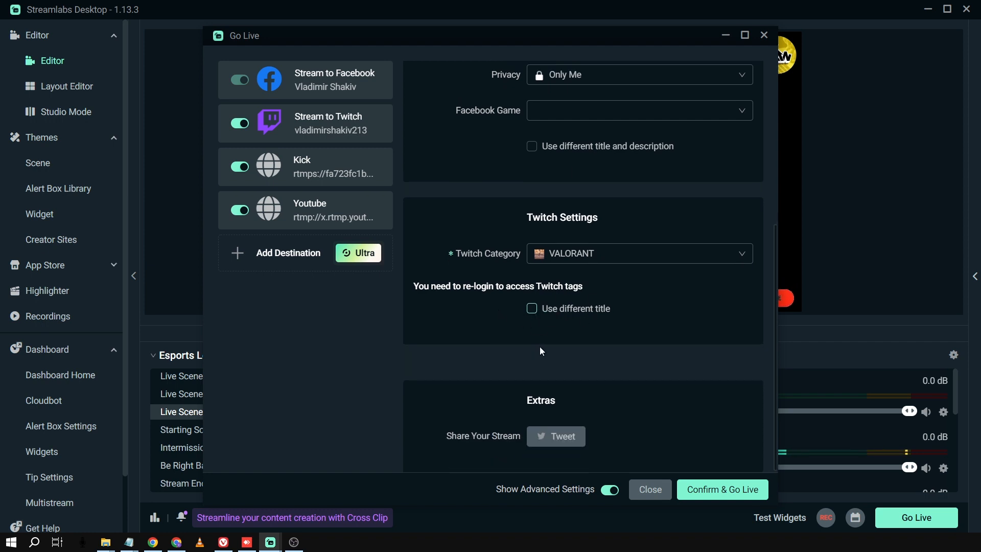
left_click(721, 489)
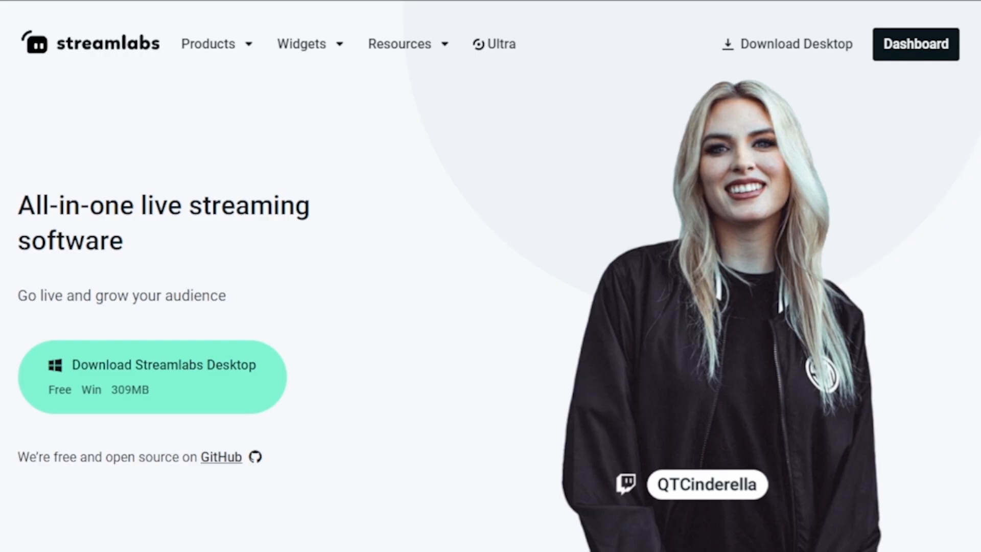
Scroll through the Streamlabs Ultra and video editor pages on the Streamlabs website.
left_click(492, 44)
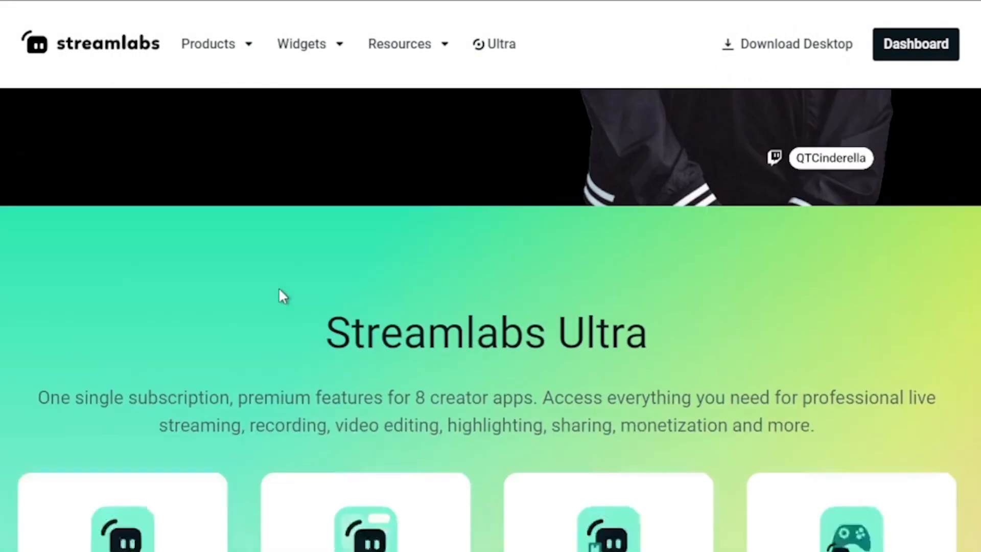
scroll("down", 3)
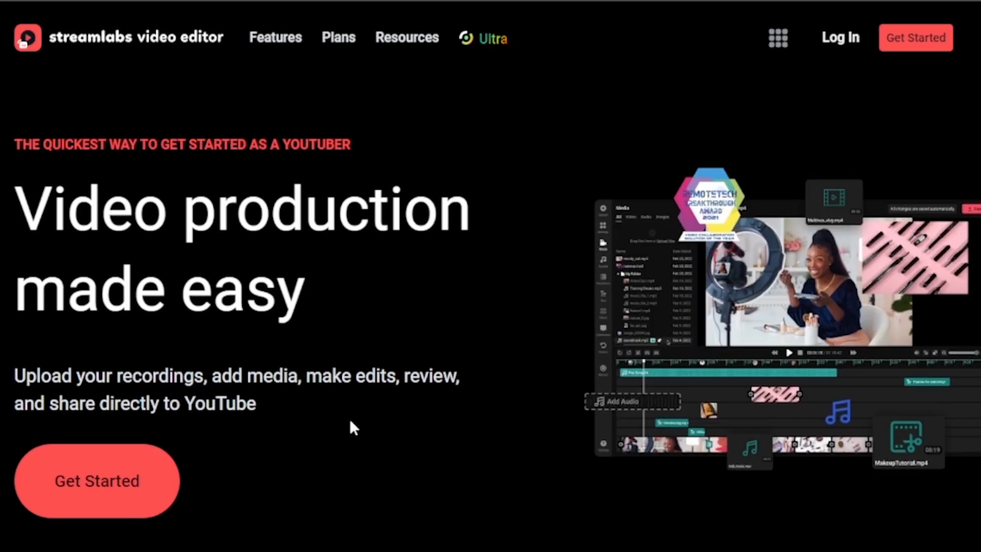
scroll("down", 3)
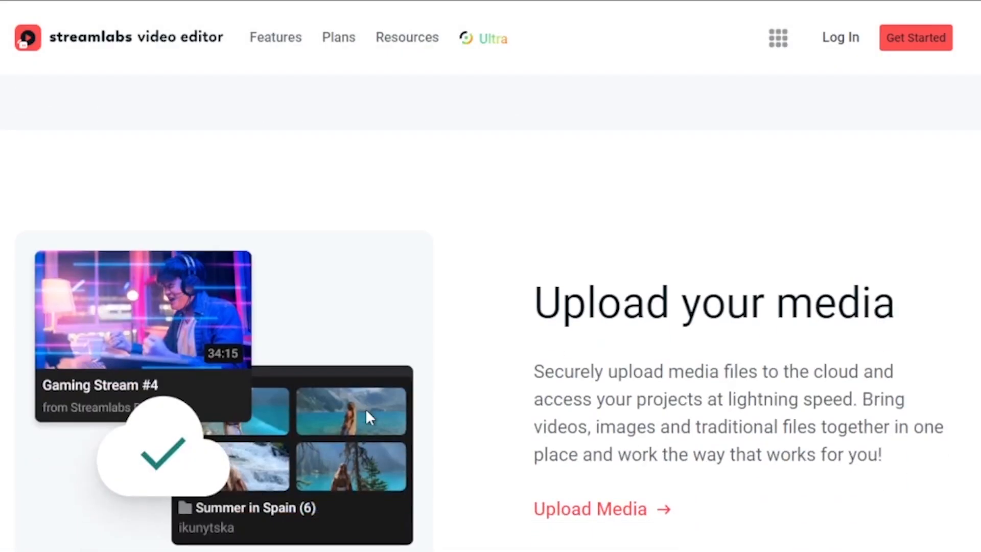
scroll("down", 3)
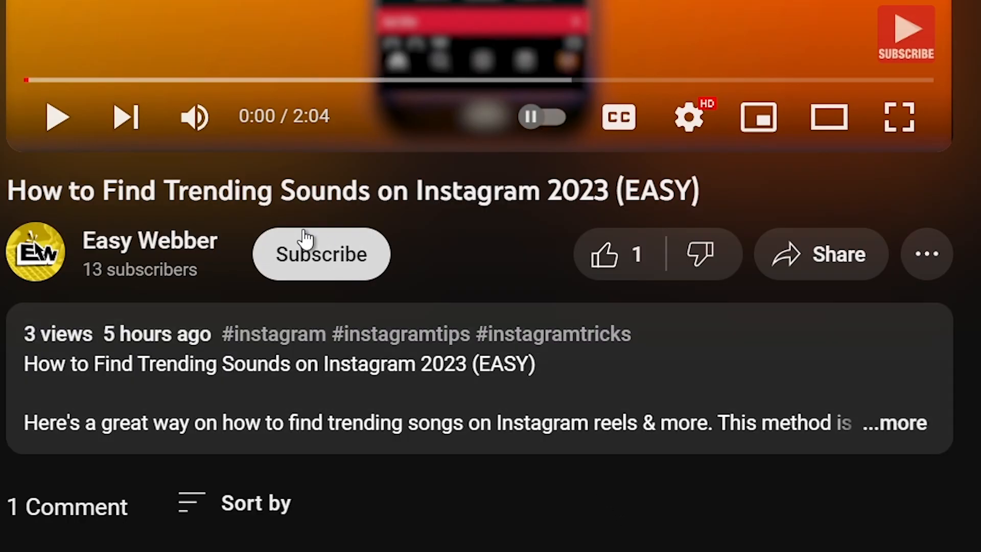
Subscribe to the channel and like the Instagram trending sounds video on YouTube.
left_click(320, 254)
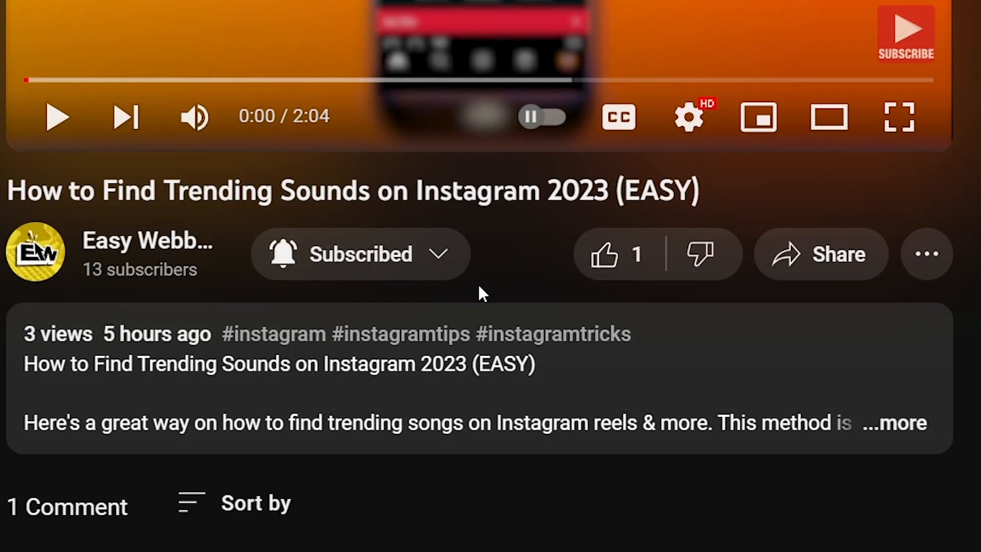
left_click(604, 253)
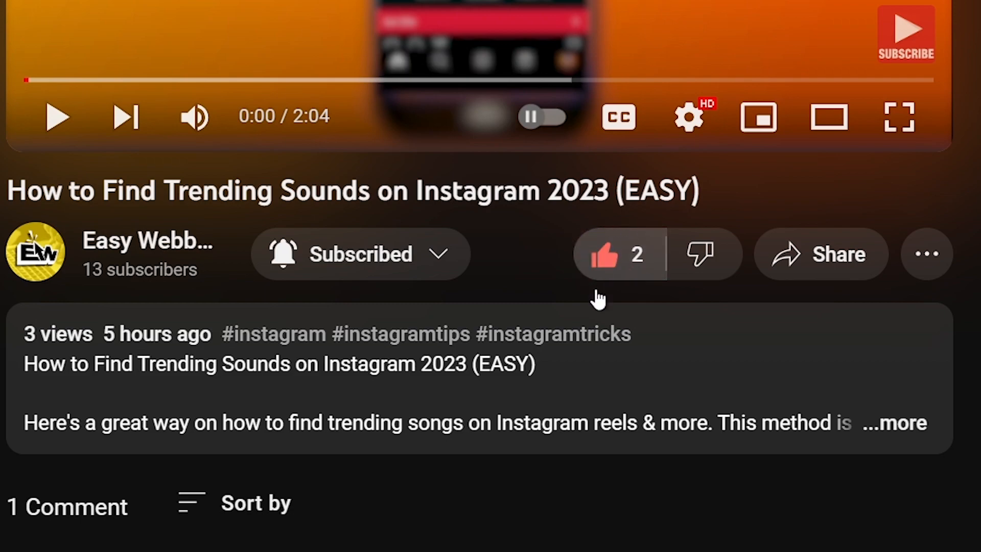